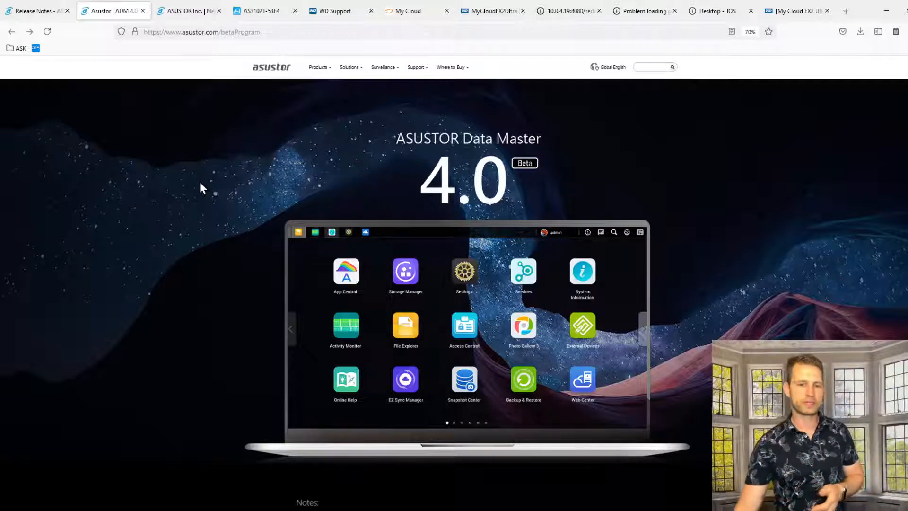
# Step: Scroll the beta page past Notes, Dark Mode, Custom Themes and Login Page to the search features
pyautogui.scroll(-3)
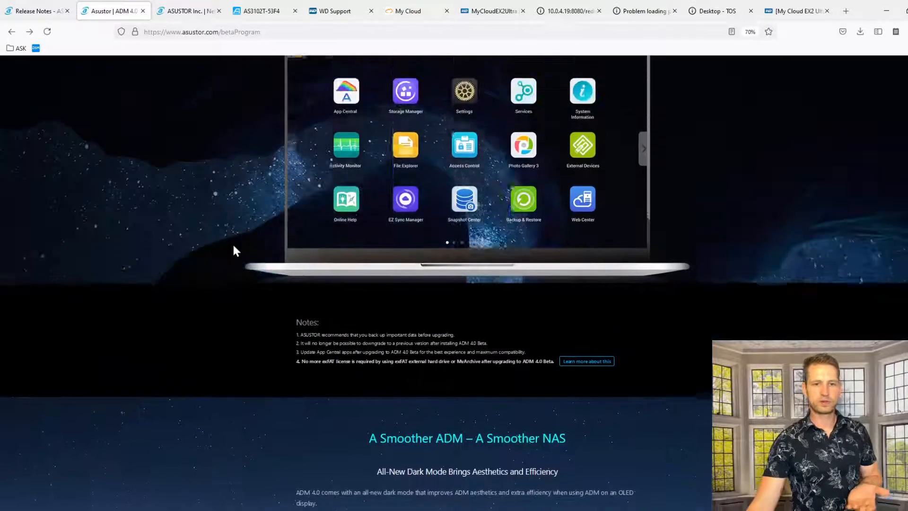
pyautogui.scroll(-3)
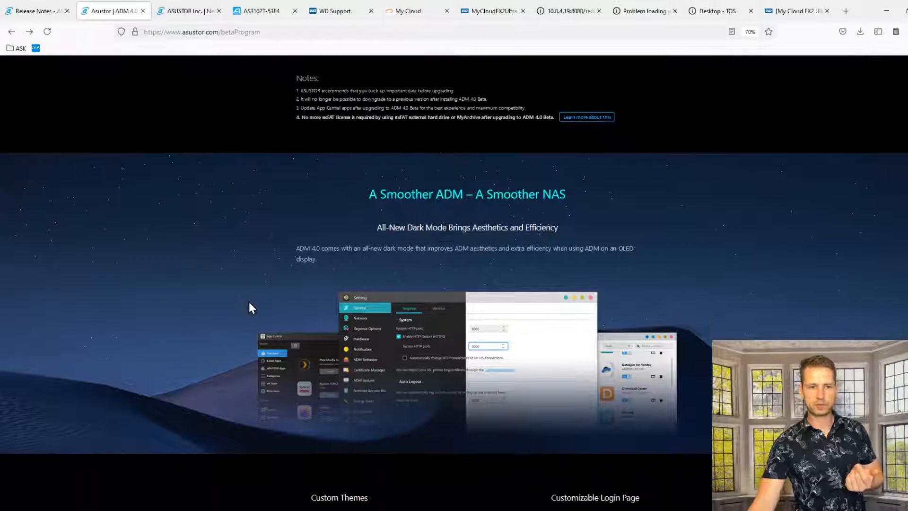
pyautogui.scroll(-3)
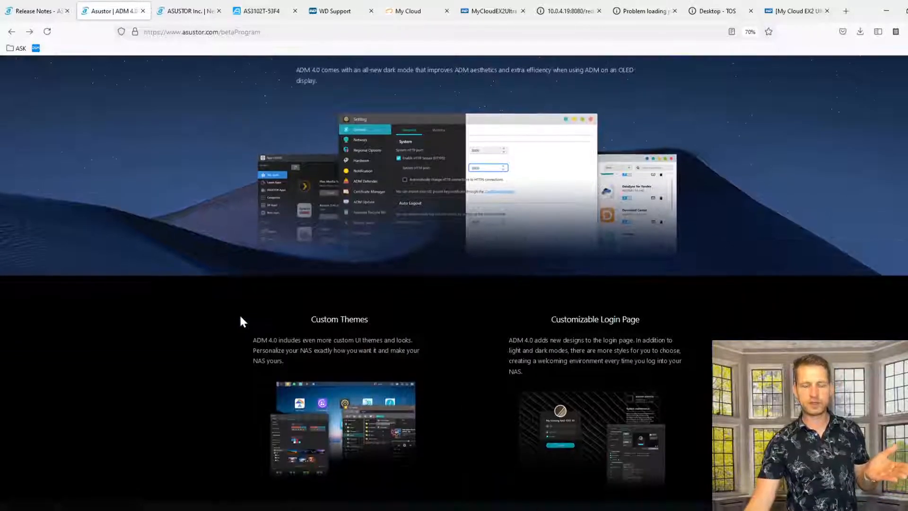
pyautogui.scroll(-3)
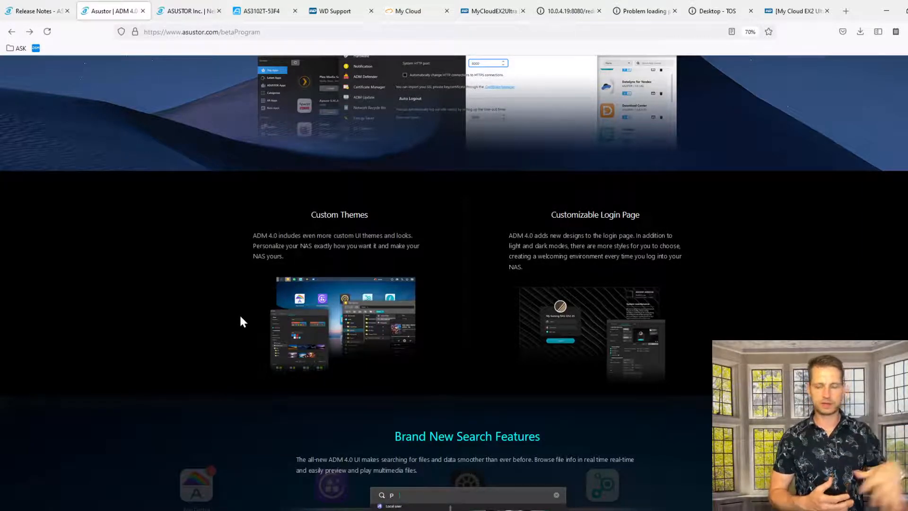
pyautogui.scroll(-3)
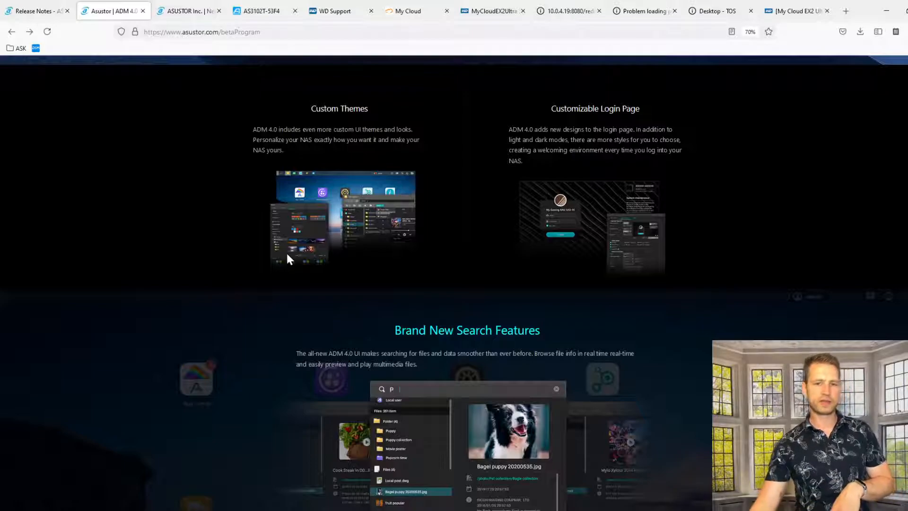
# Step: Scroll through the OpenSSL, Samba and Web Center sections of the beta page
pyautogui.scroll(-3)
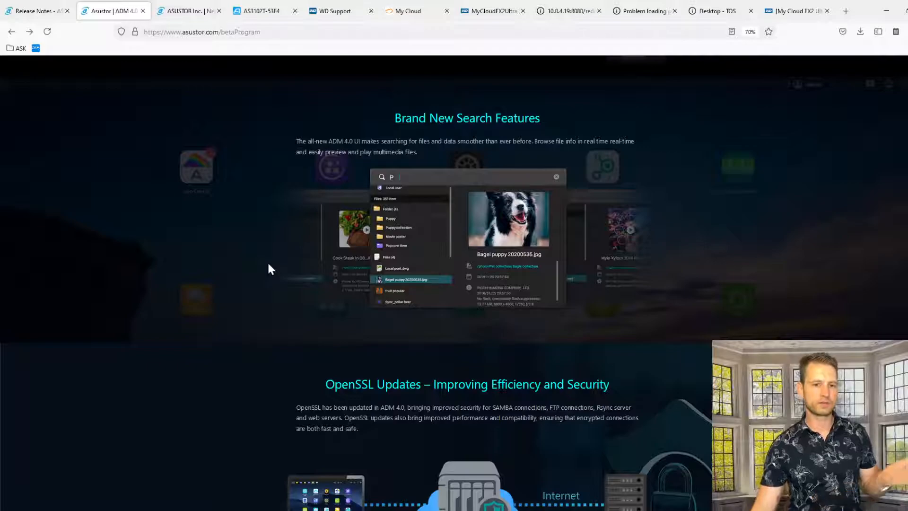
pyautogui.scroll(-3)
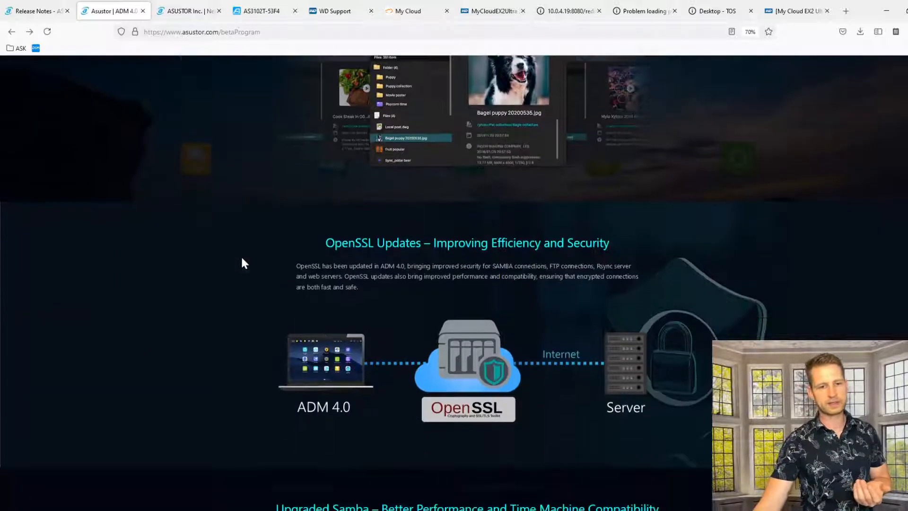
pyautogui.scroll(-3)
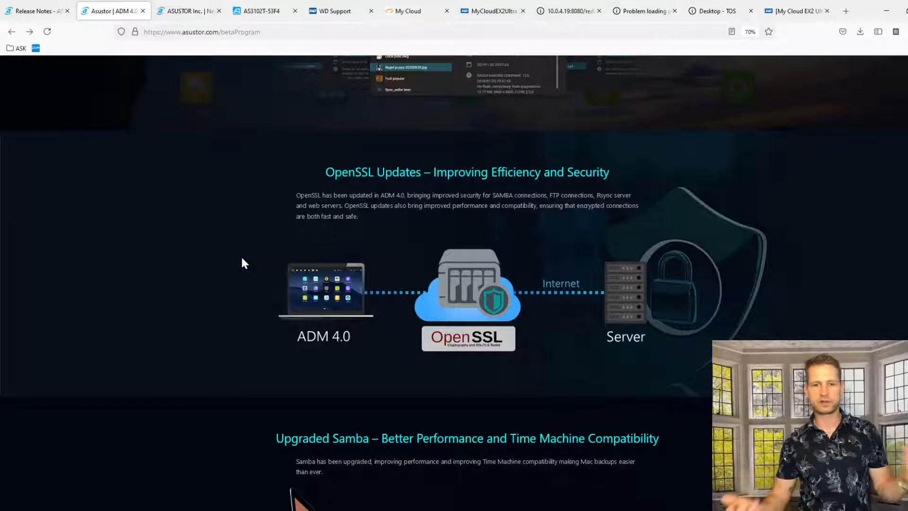
pyautogui.scroll(-3)
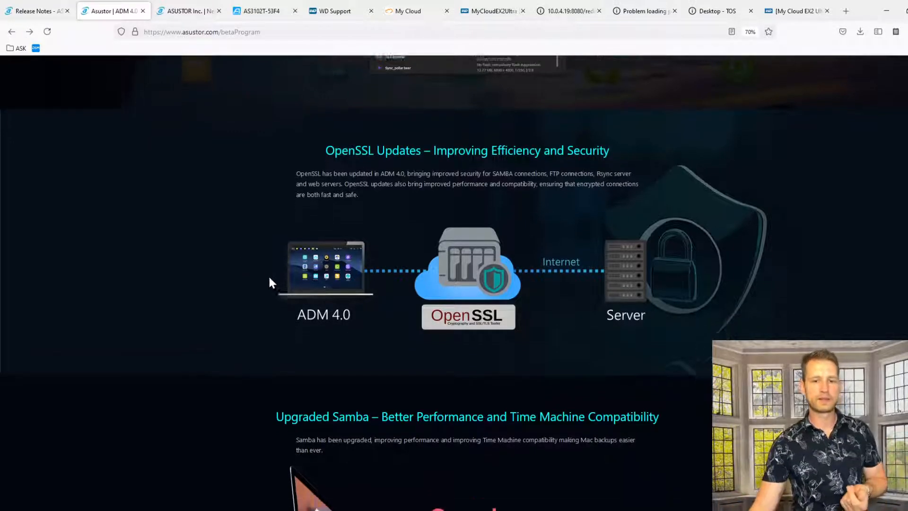
pyautogui.scroll(-3)
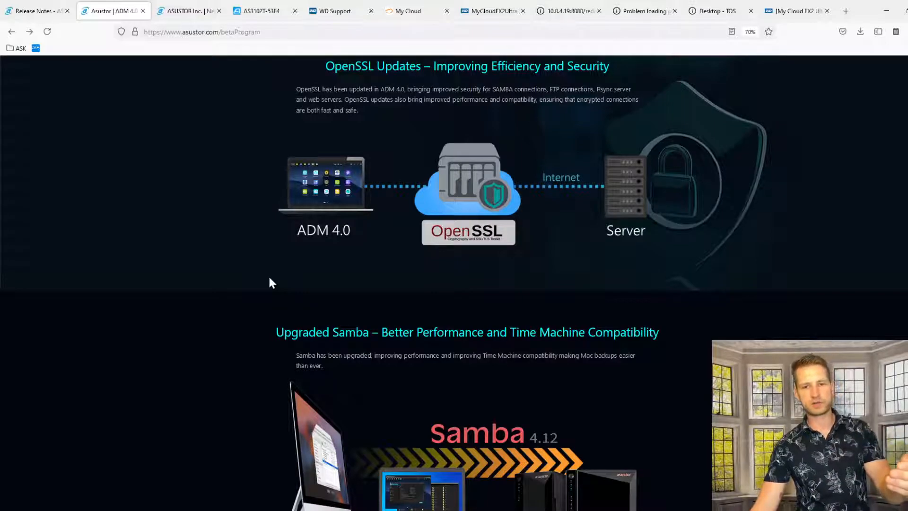
pyautogui.scroll(-3)
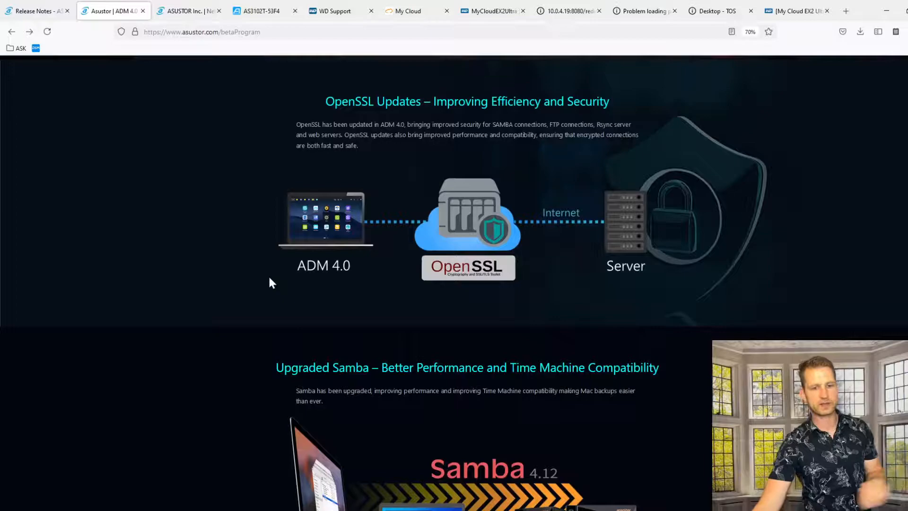
# Step: Continue past Btrfs to the 'Are You Ready' download area and footer
pyautogui.scroll(-3)
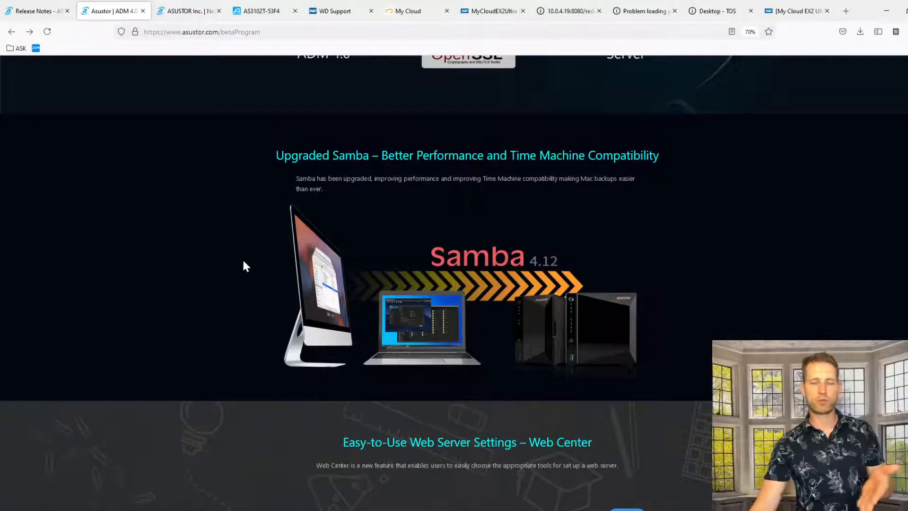
pyautogui.scroll(-3)
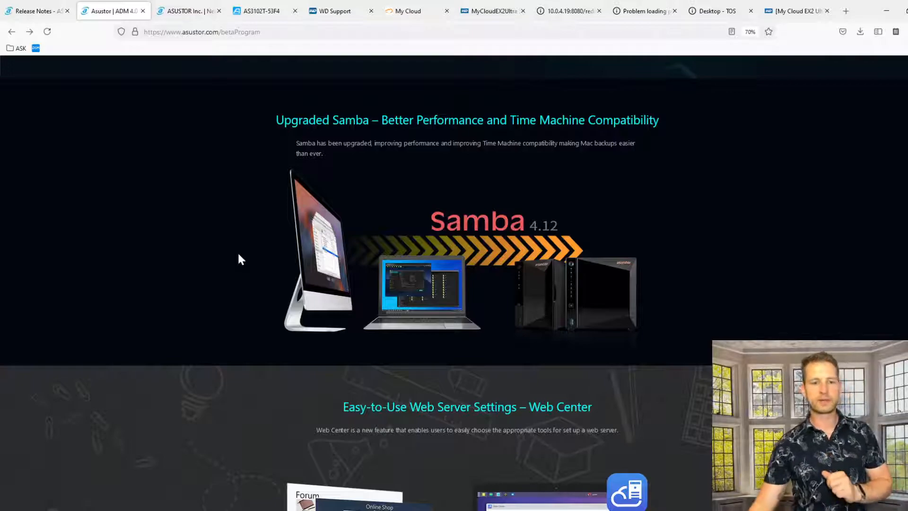
pyautogui.scroll(-3)
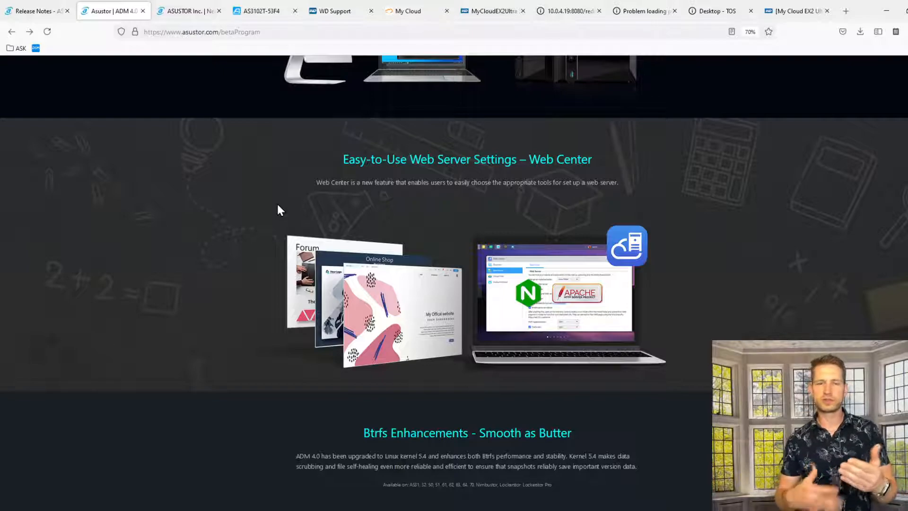
pyautogui.scroll(-3)
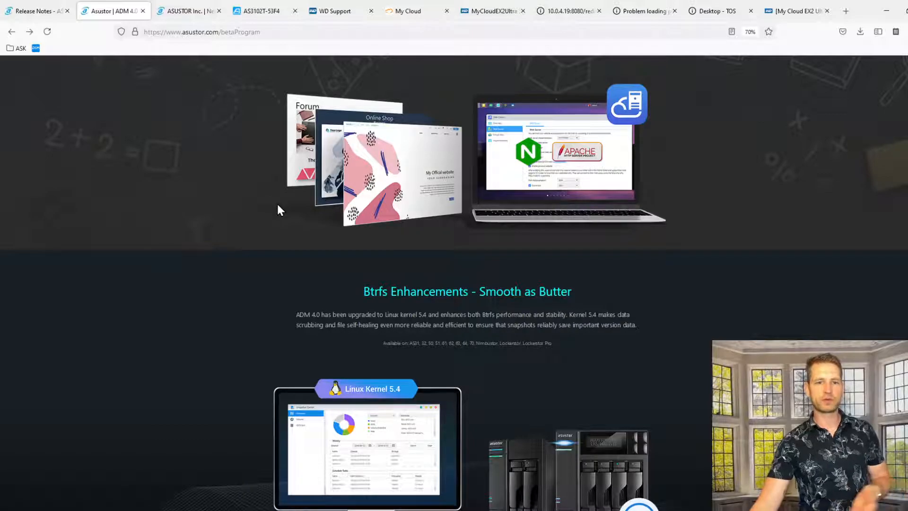
pyautogui.scroll(-3)
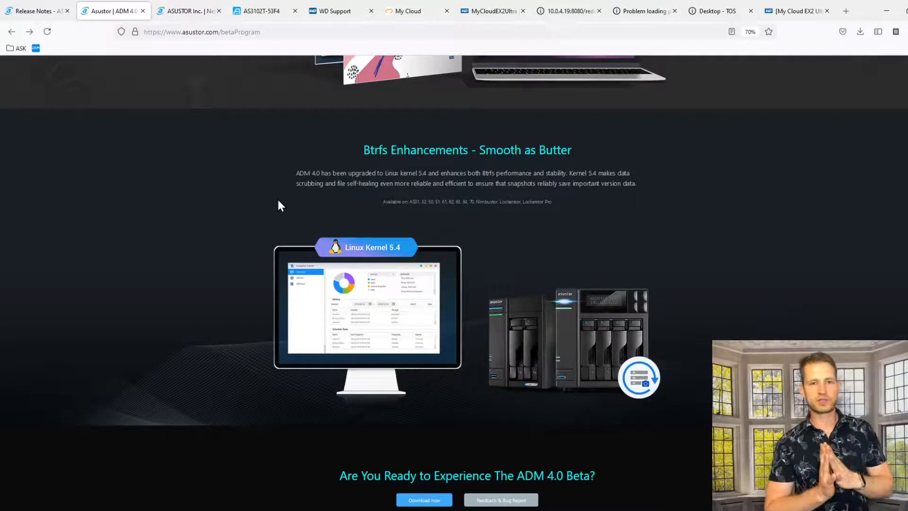
pyautogui.scroll(-3)
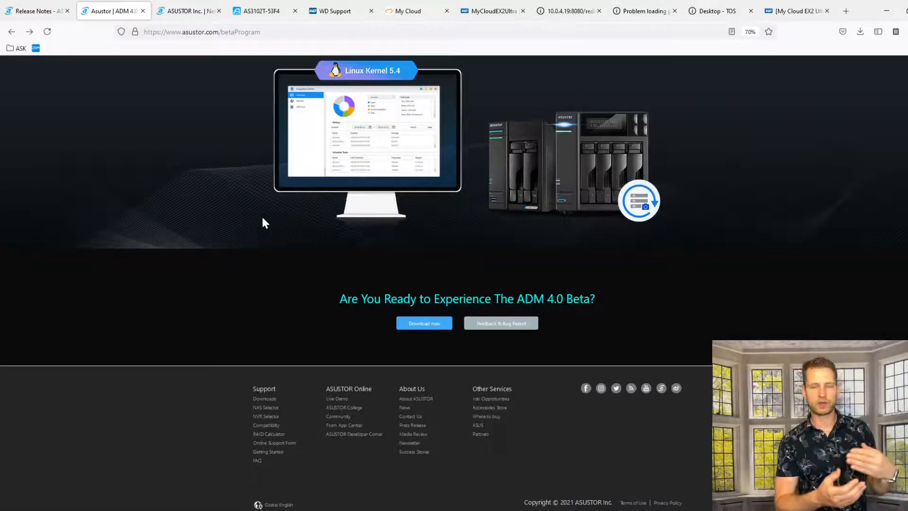
pyautogui.moveTo(268, 220)
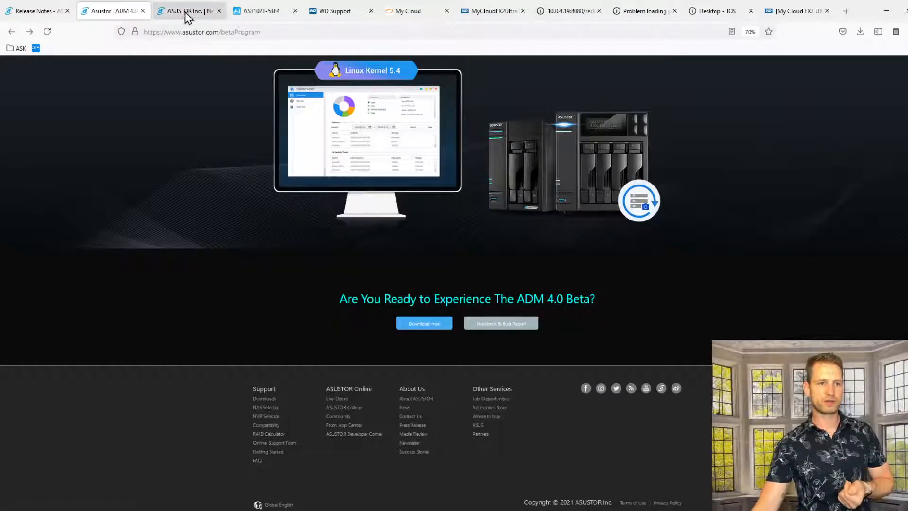
# Step: Switch to the ASUSTOR beta download form tab and scroll through its terms
pyautogui.click(424, 324)
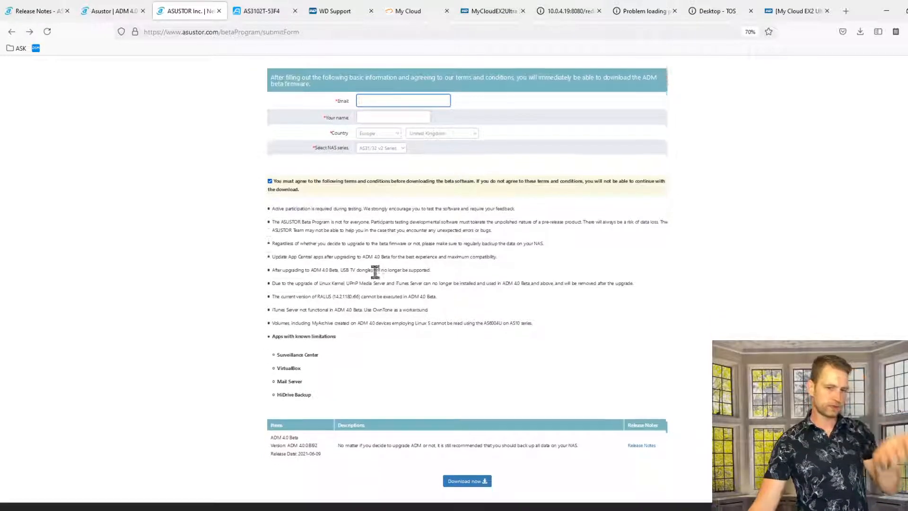
pyautogui.scroll(-3)
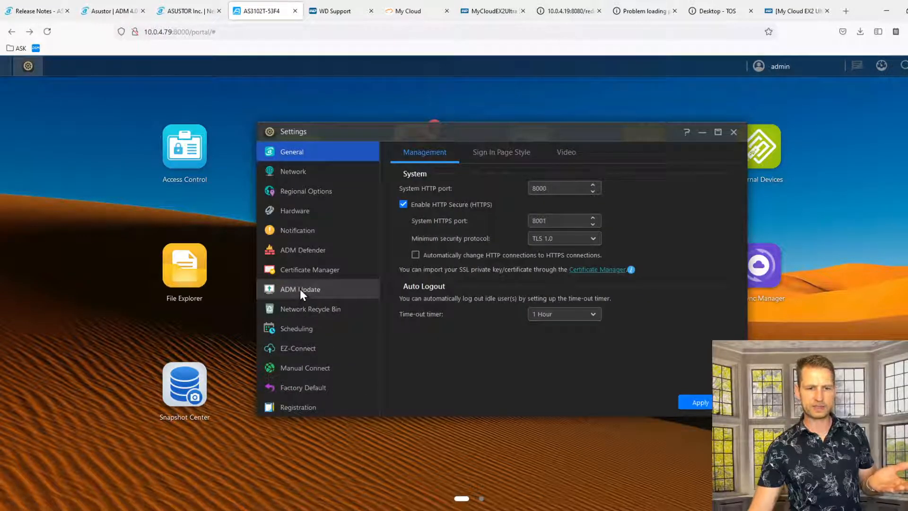
# Step: View ADM Update showing version 4.0.0.8192 as current, then close Settings
pyautogui.click(300, 289)
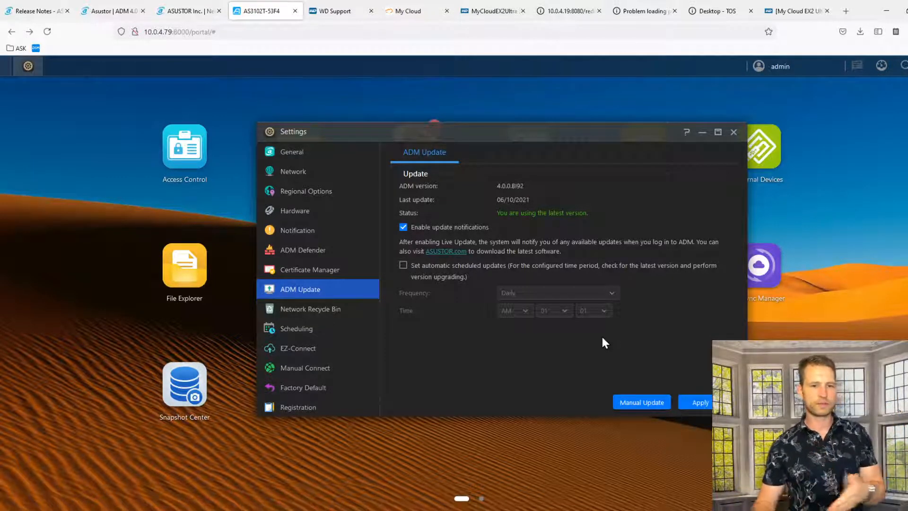
pyautogui.moveTo(469, 294)
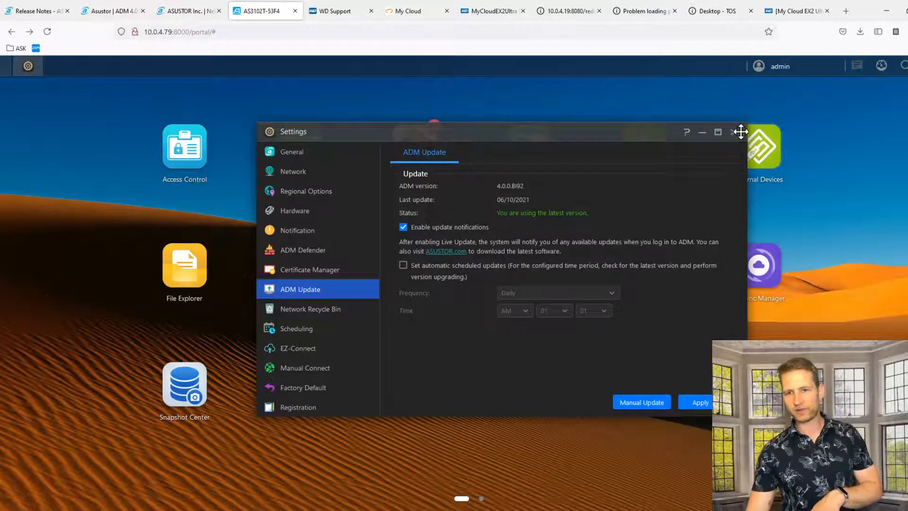
pyautogui.click(702, 132)
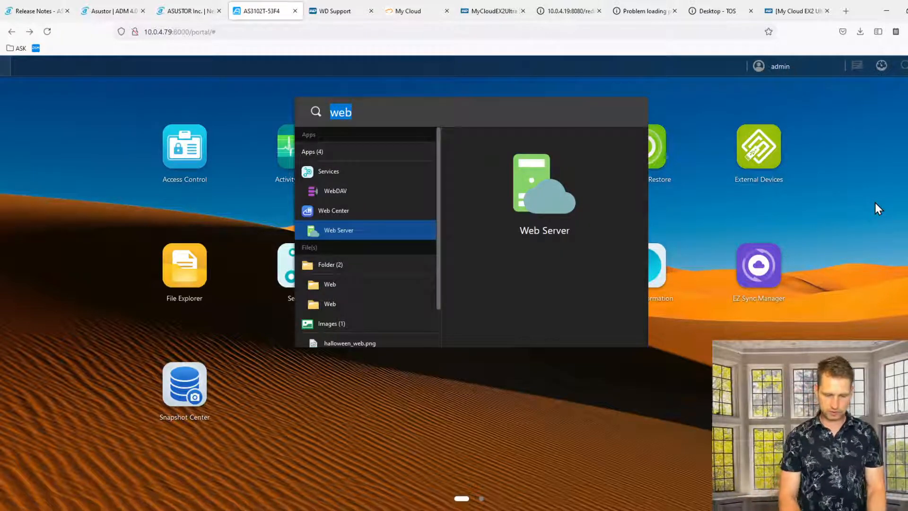
# Step: Search 'nas', preview the nascompares.png image and close the viewer
pyautogui.write('nas')
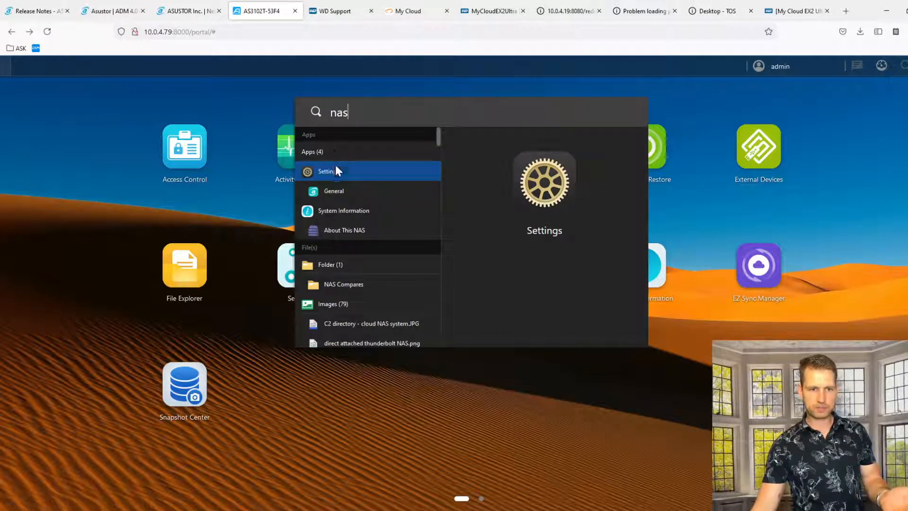
pyautogui.scroll(-3)
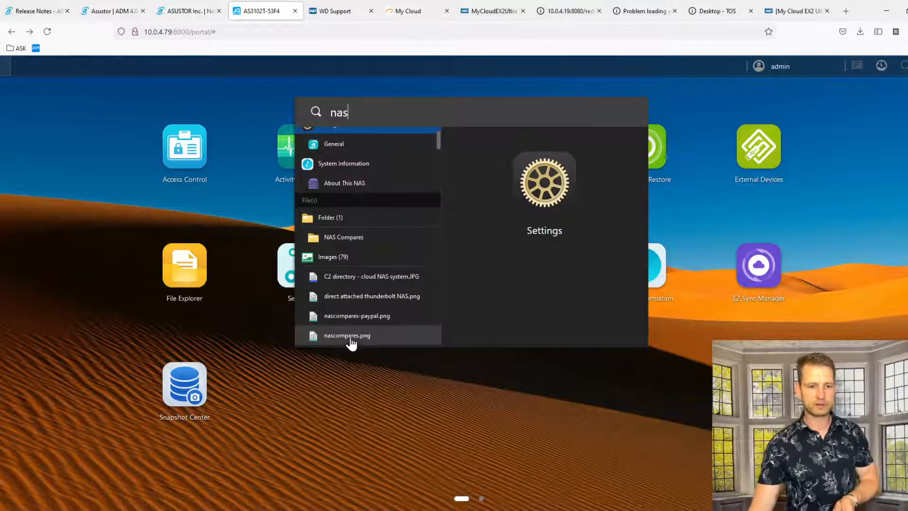
pyautogui.click(346, 335)
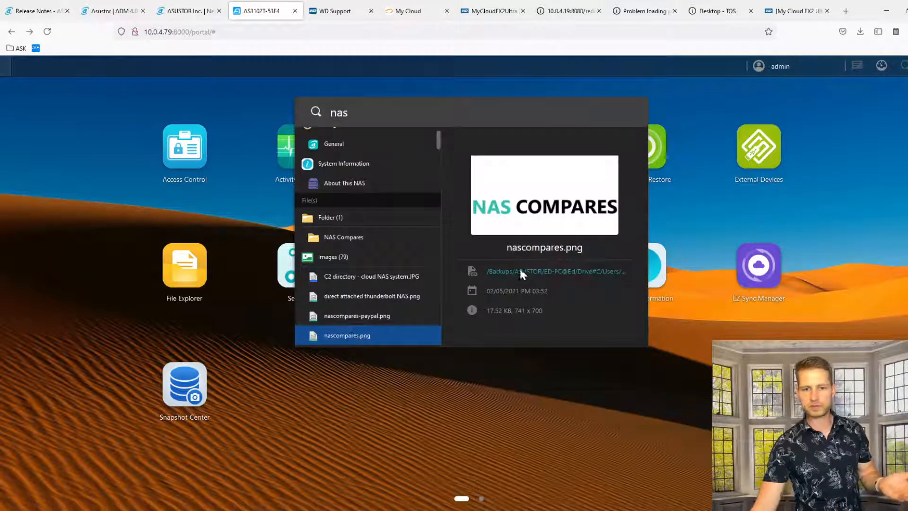
pyautogui.doubleClick(347, 335)
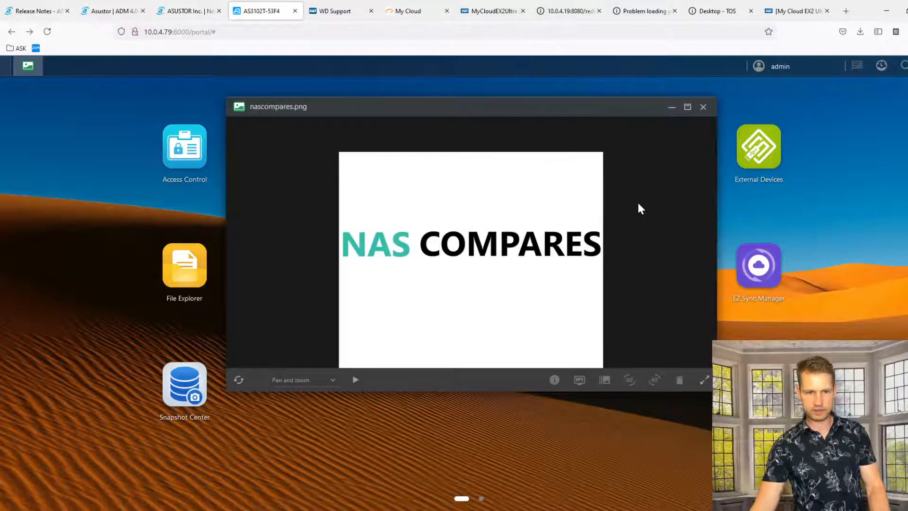
pyautogui.click(704, 106)
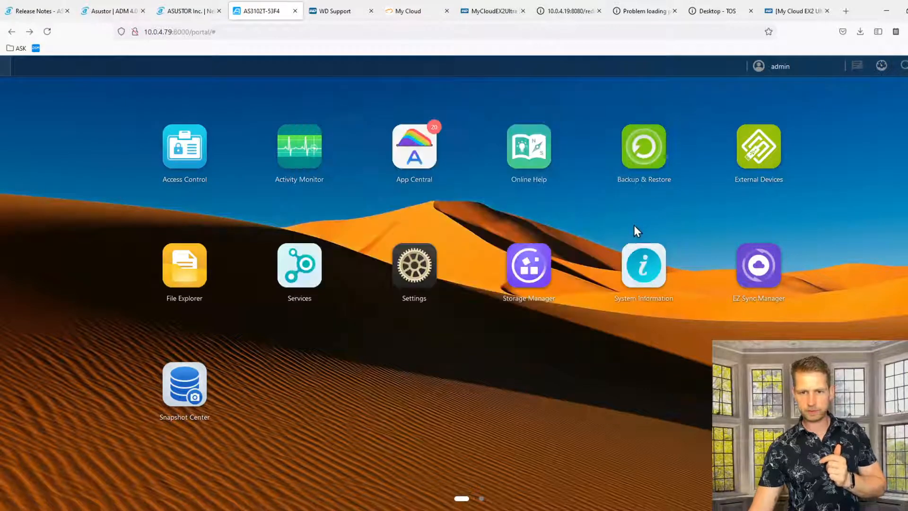
# Step: Search 'web', review Web Center's web server setting, then close it
pyautogui.click(902, 65)
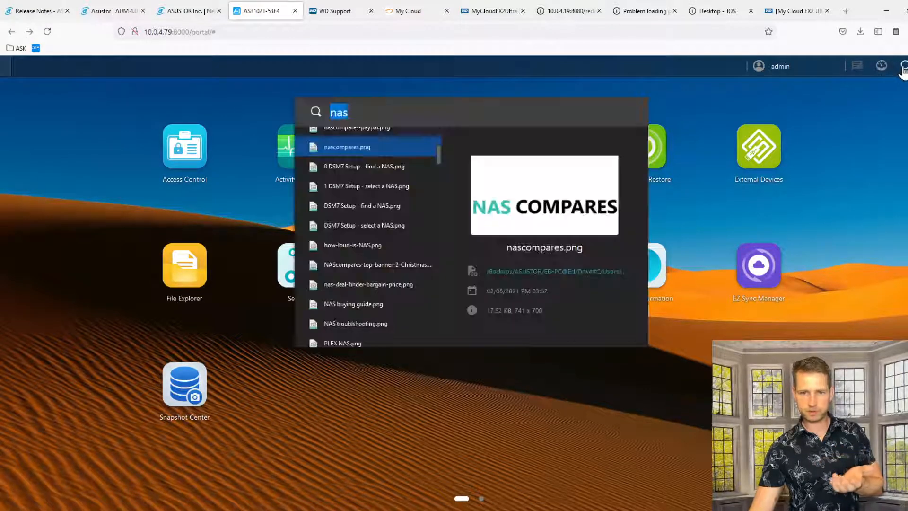
pyautogui.write('web')
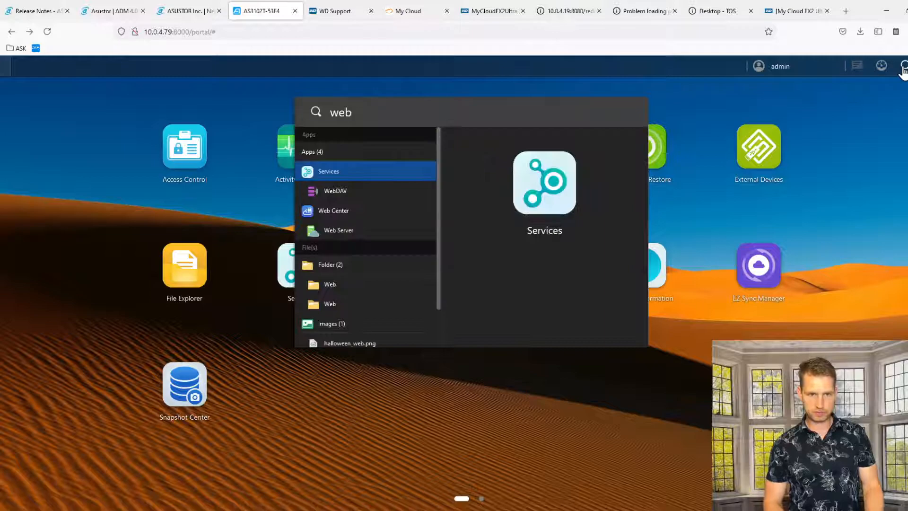
pyautogui.moveTo(338, 230)
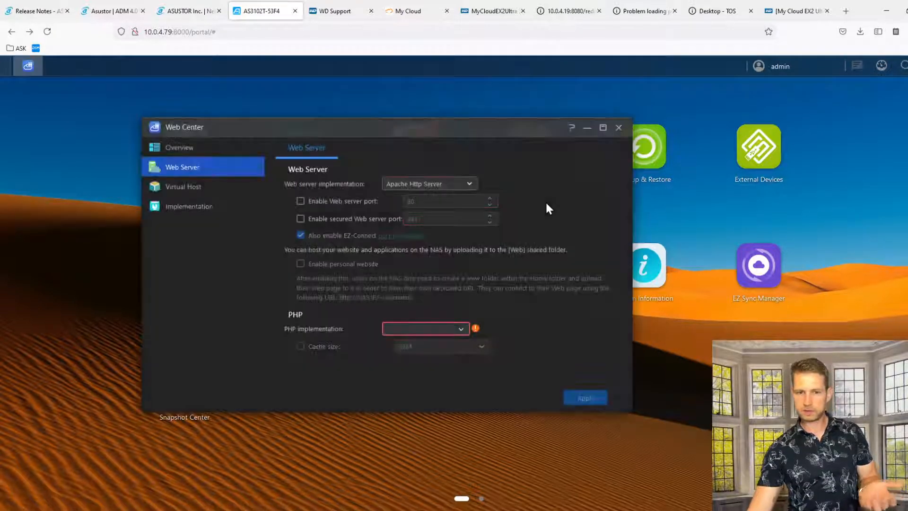
pyautogui.click(428, 184)
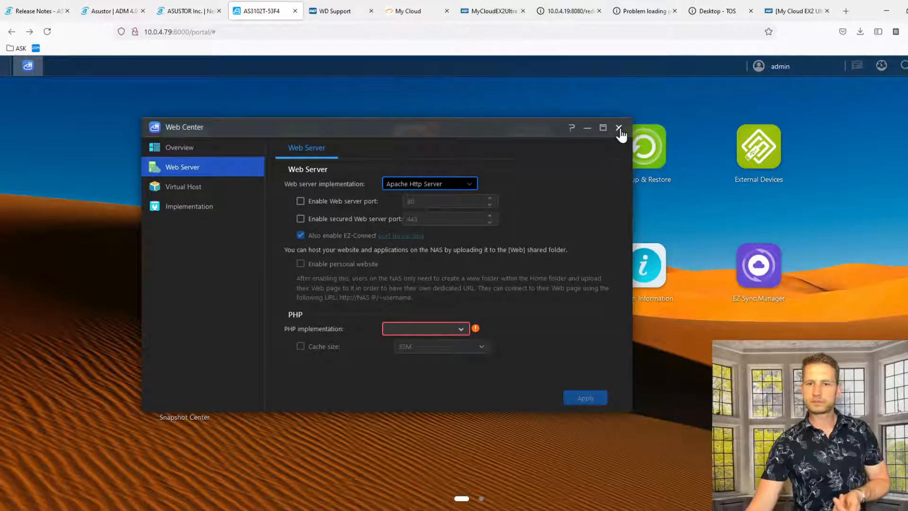
pyautogui.click(619, 128)
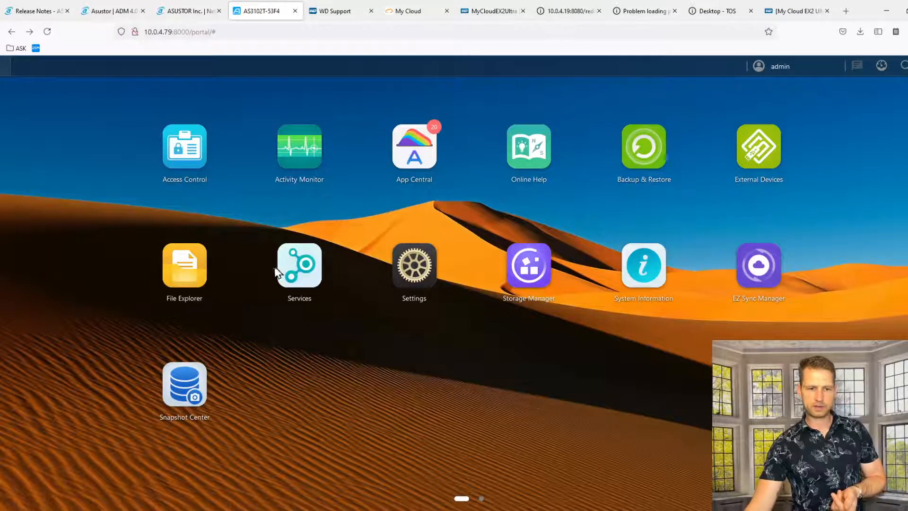
pyautogui.doubleClick(185, 267)
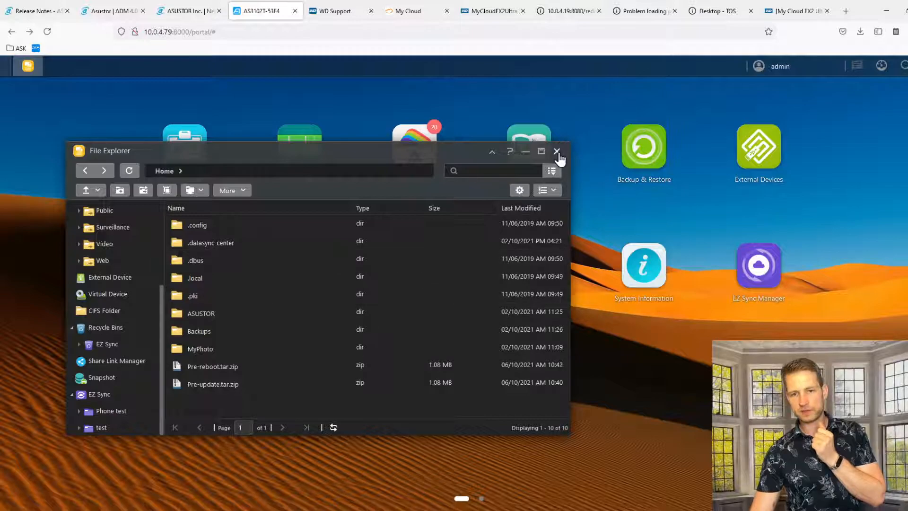
pyautogui.click(558, 152)
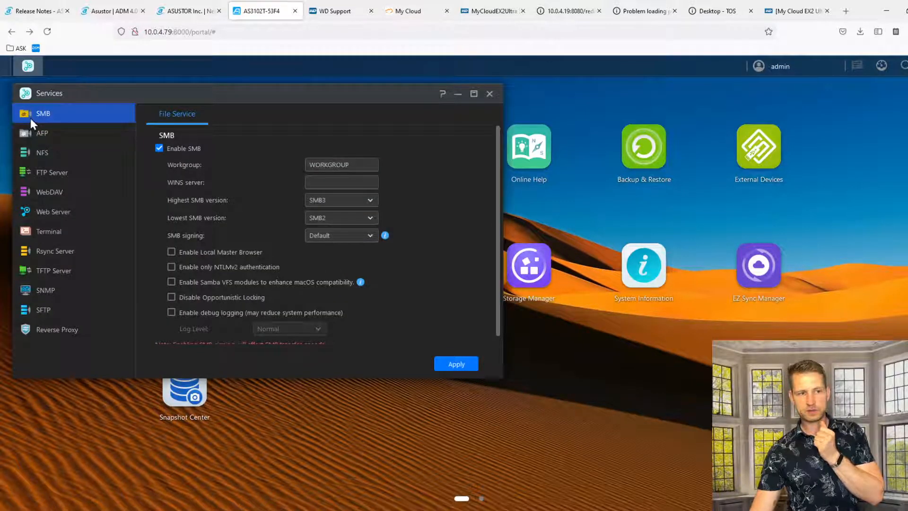
pyautogui.click(41, 134)
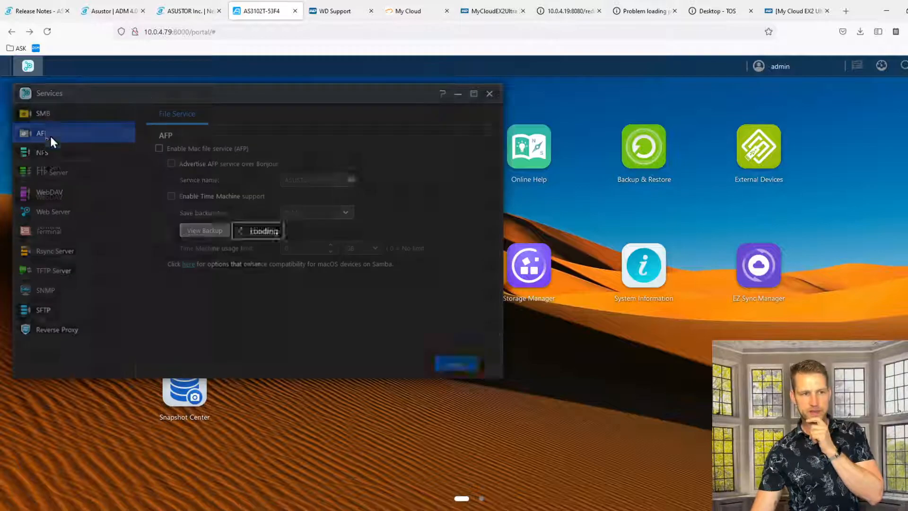
pyautogui.click(42, 152)
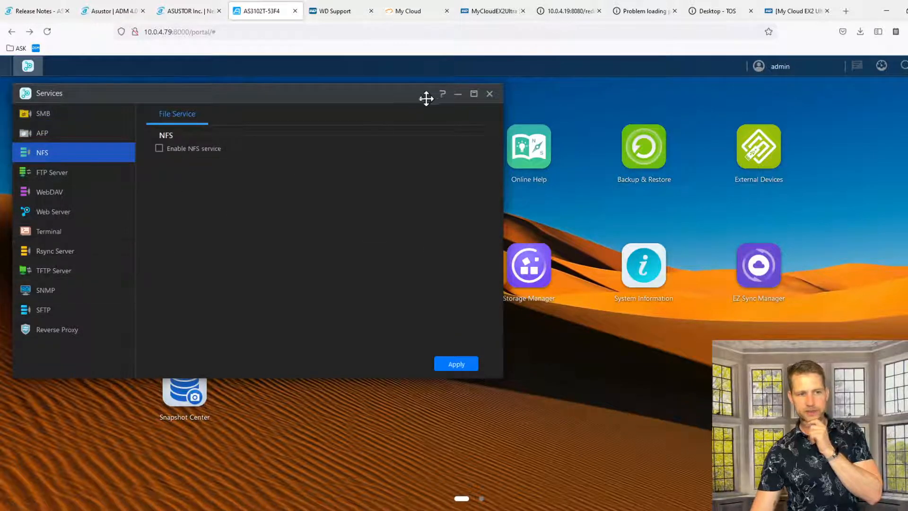
pyautogui.click(53, 211)
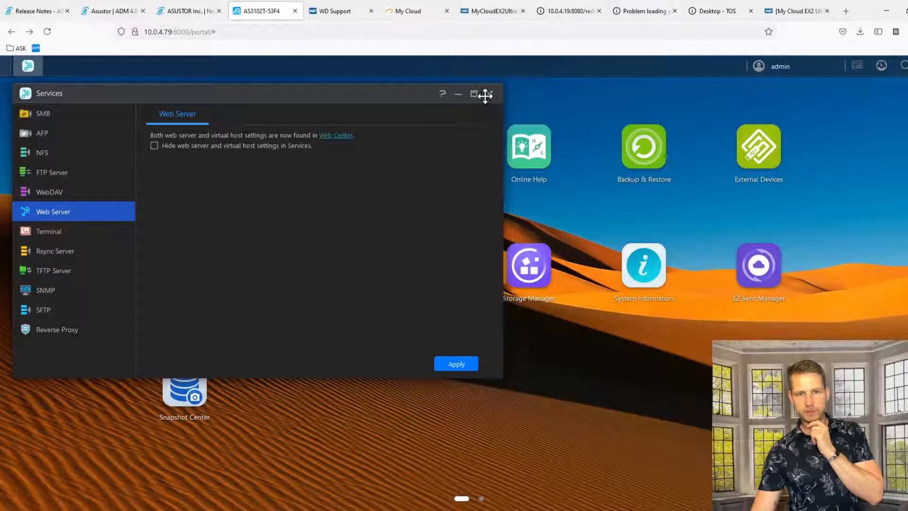
pyautogui.click(473, 93)
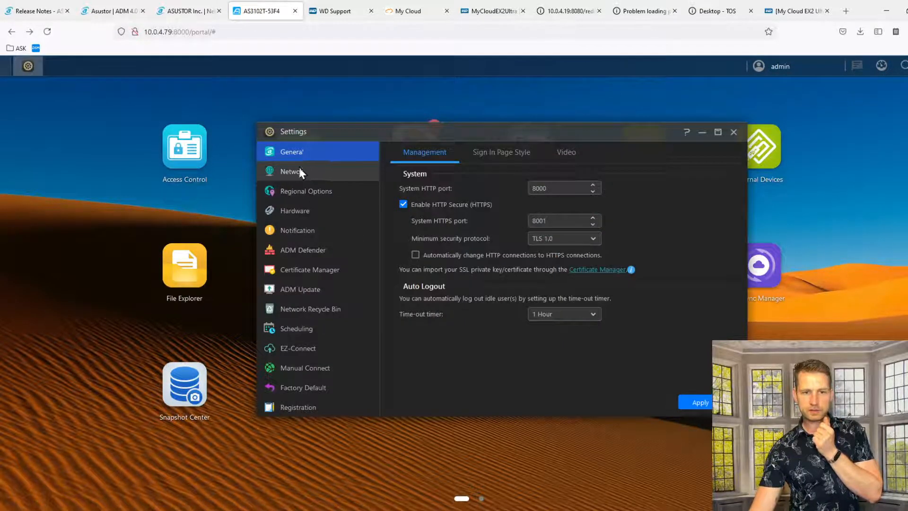
# Step: Review Network general and interface pages, then show Regional Options' date and time
pyautogui.click(293, 171)
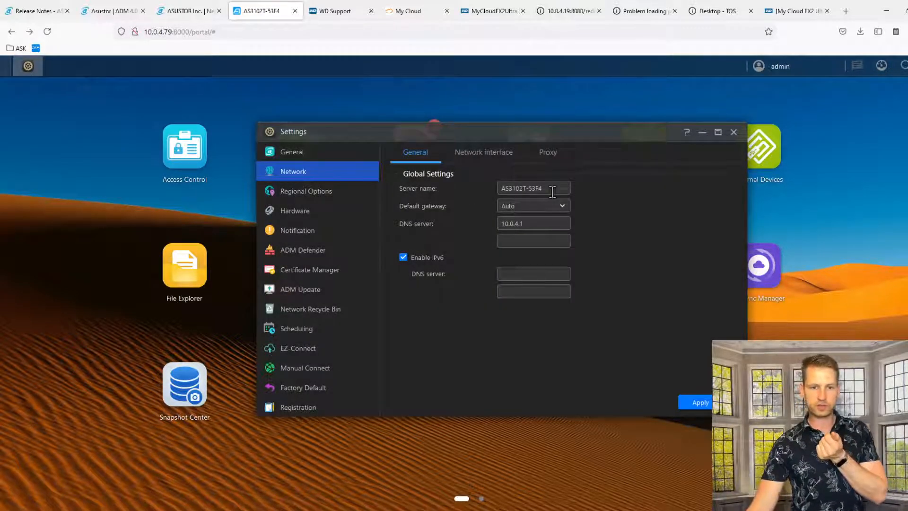
pyautogui.click(483, 151)
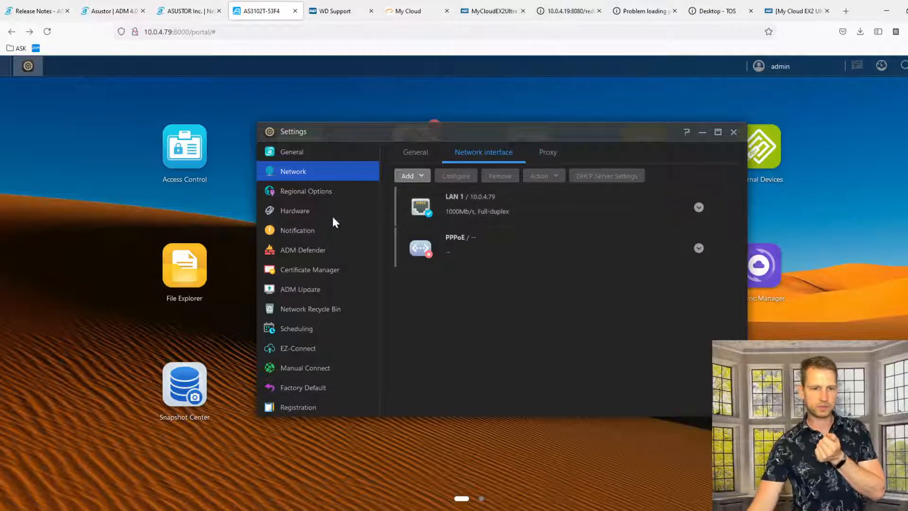
pyautogui.click(305, 190)
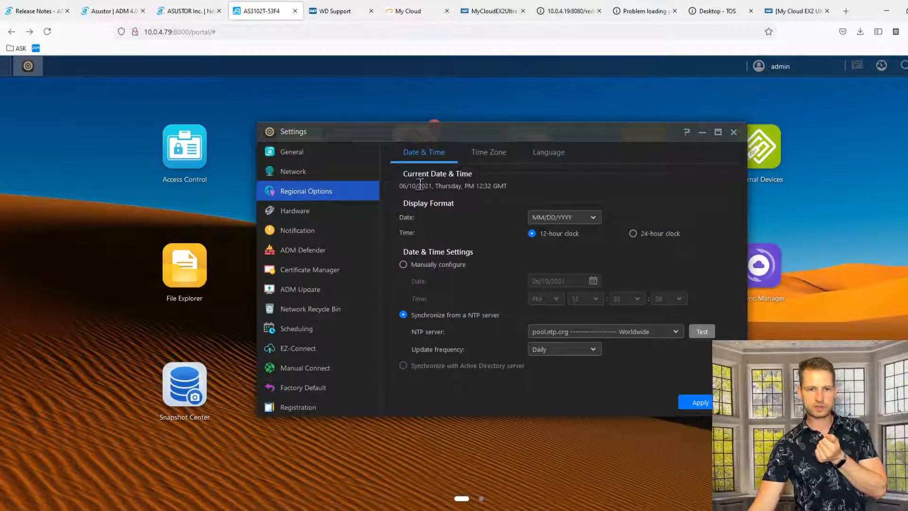
# Step: Review Hardware's Energy Control hibernation settings and the Power EuP mode options
pyautogui.click(294, 210)
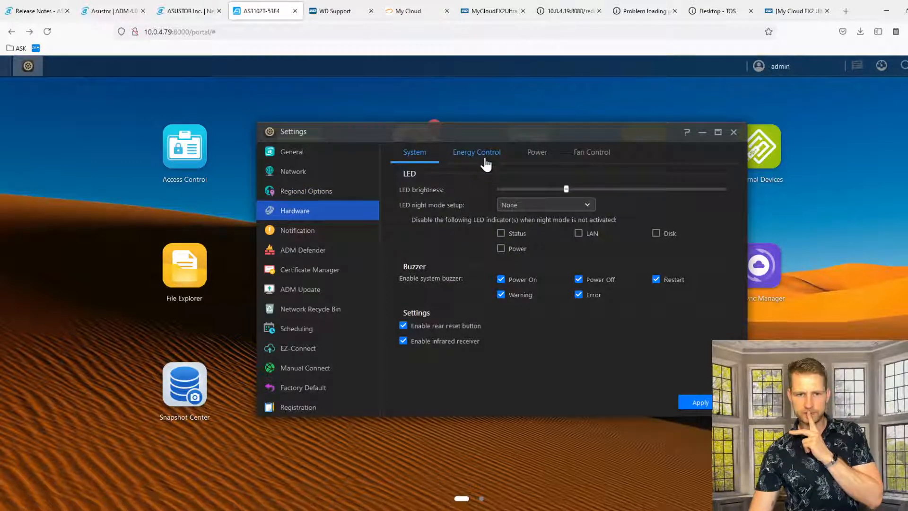
pyautogui.click(476, 152)
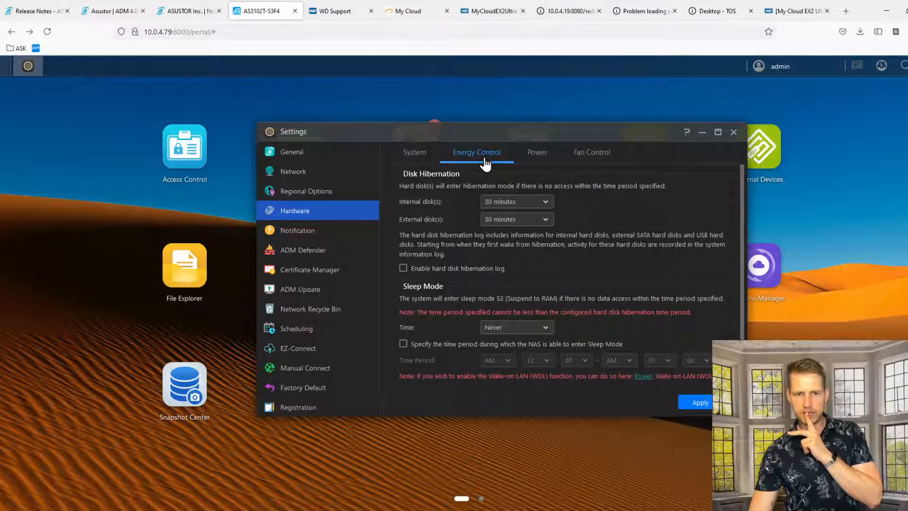
pyautogui.scroll(-3)
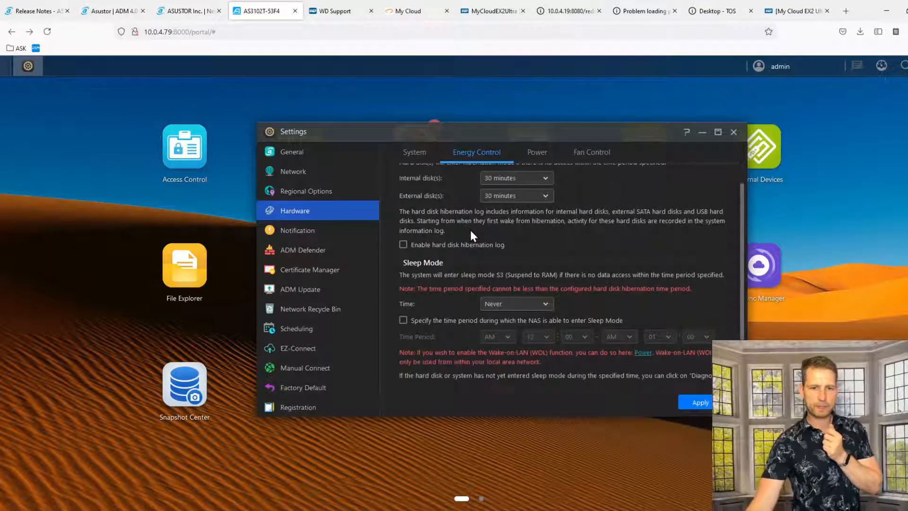
pyautogui.scroll(-3)
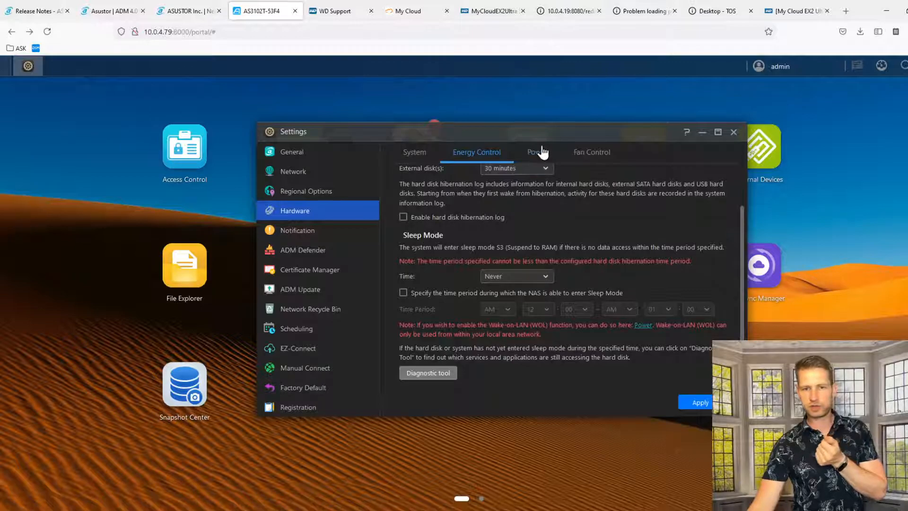
pyautogui.click(536, 152)
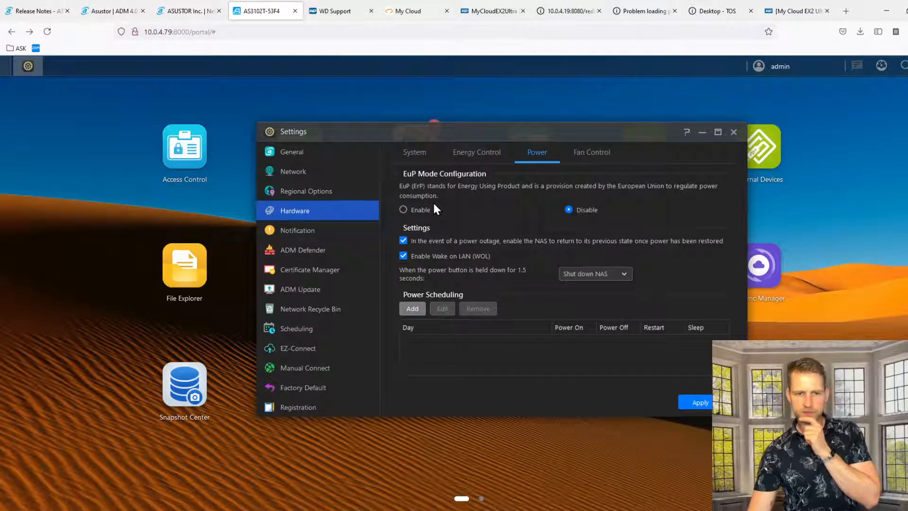
pyautogui.click(412, 309)
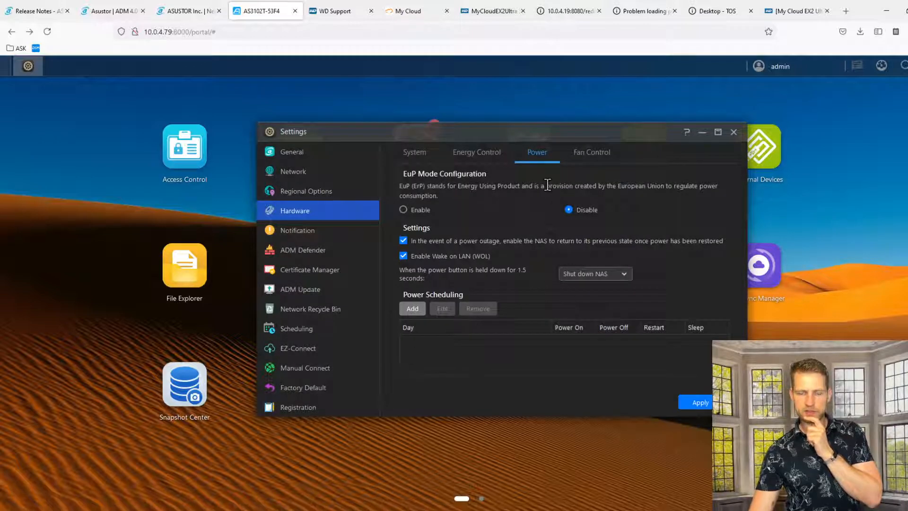
# Step: Check Fan Control modes, then return to the System LED, buzzer and reset options
pyautogui.click(592, 151)
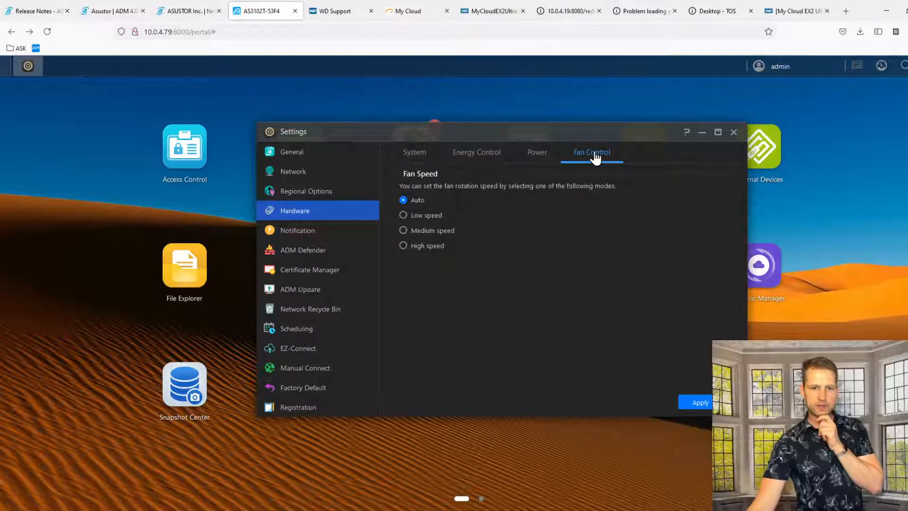
pyautogui.moveTo(318, 265)
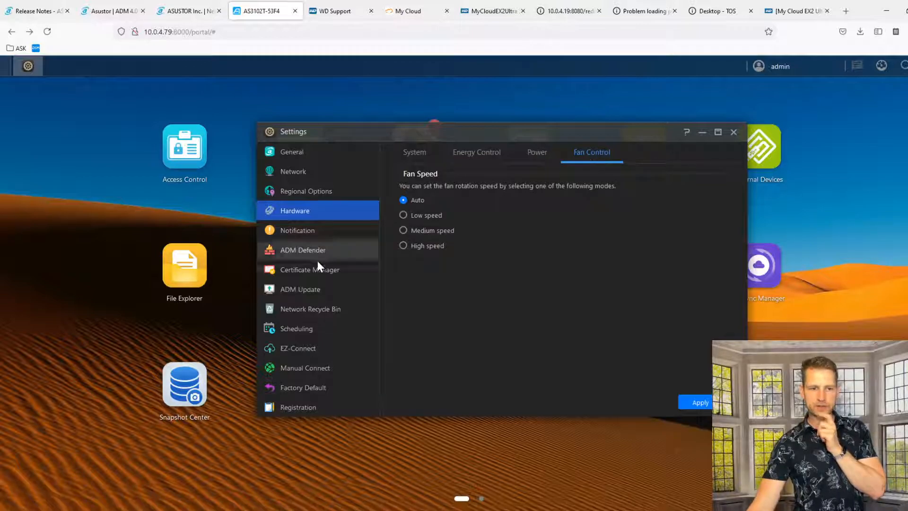
pyautogui.click(536, 153)
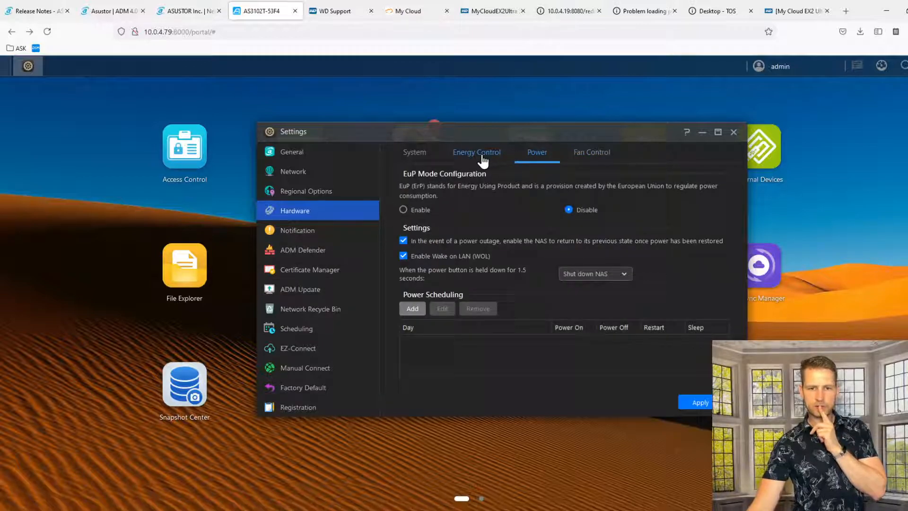
pyautogui.click(477, 152)
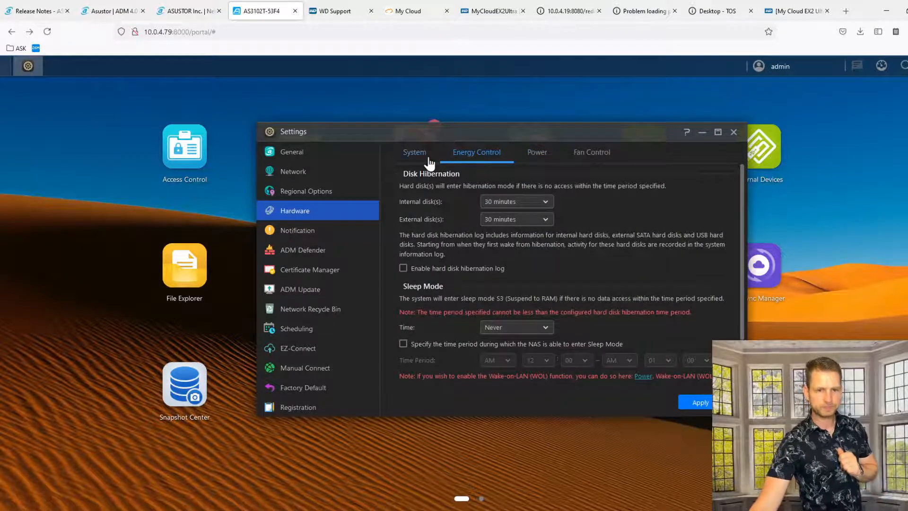
pyautogui.click(414, 151)
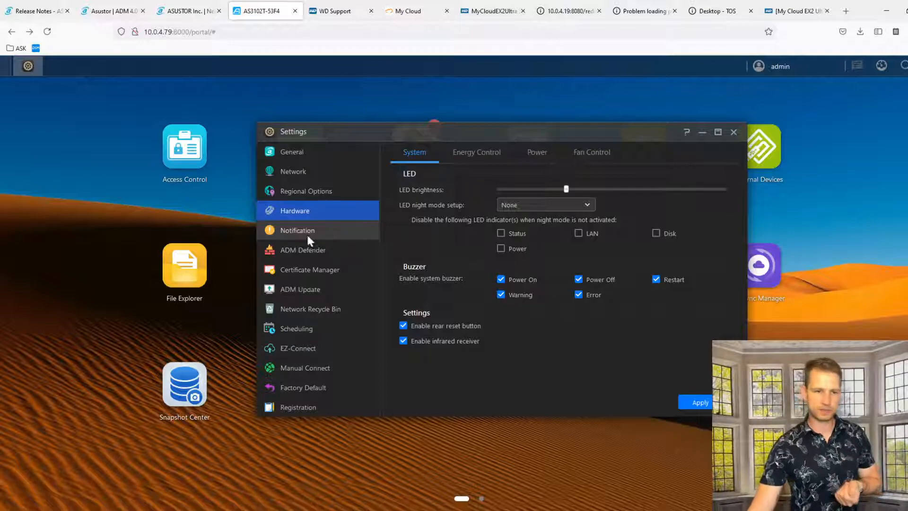
# Step: Review Notification, ADM Defender and Certificate Manager, then show ADM Update's version details
pyautogui.click(298, 230)
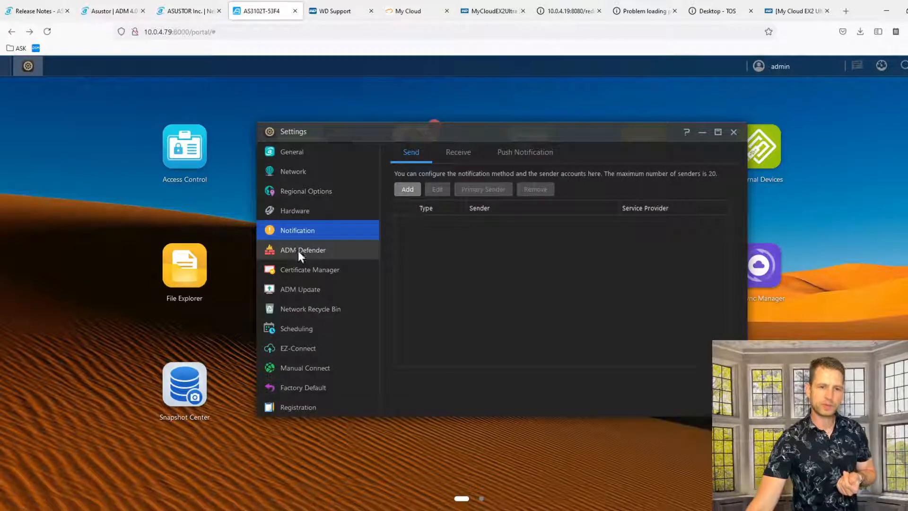
pyautogui.click(303, 249)
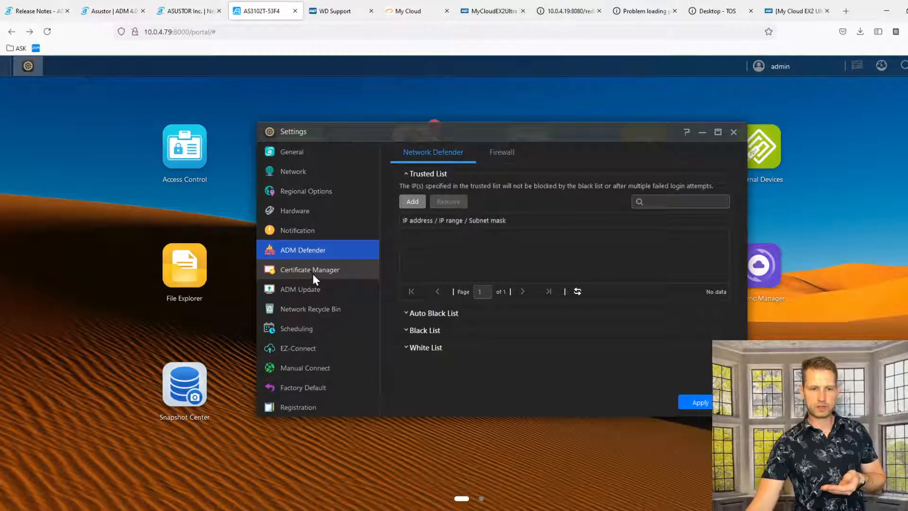
pyautogui.click(309, 270)
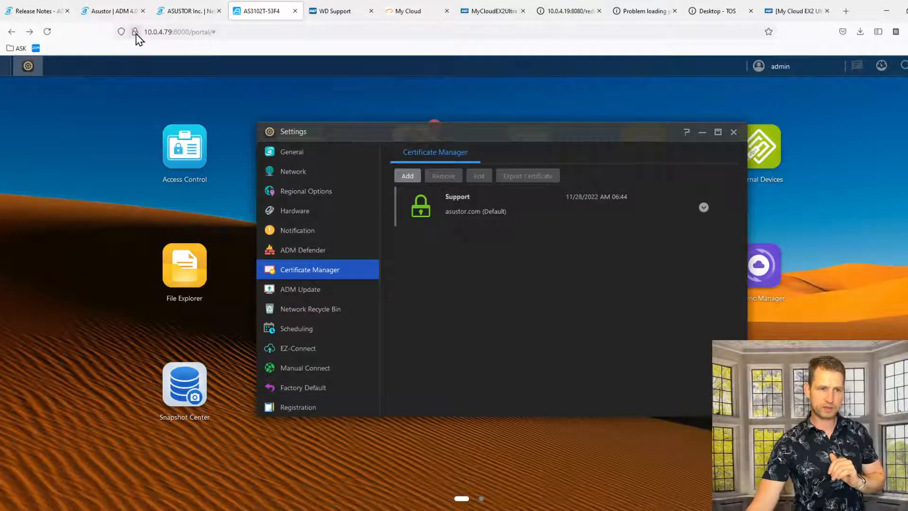
pyautogui.moveTo(170, 65)
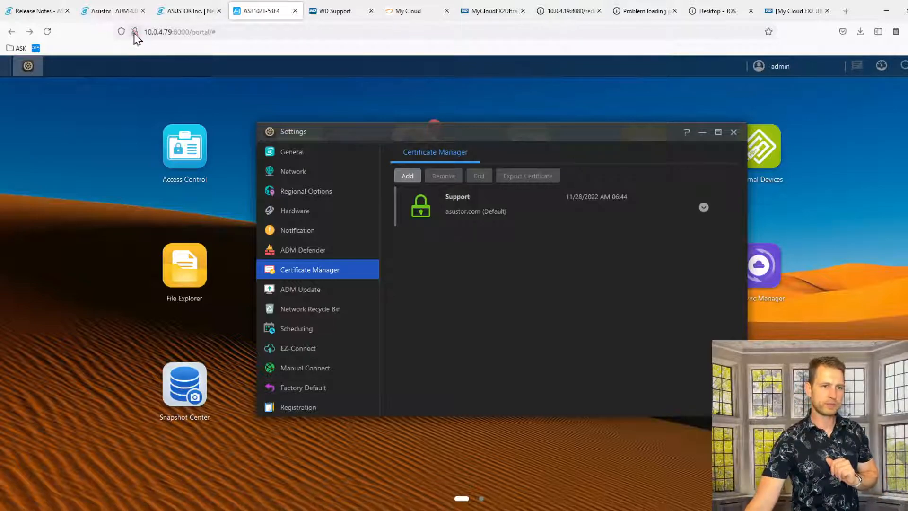
pyautogui.moveTo(287, 80)
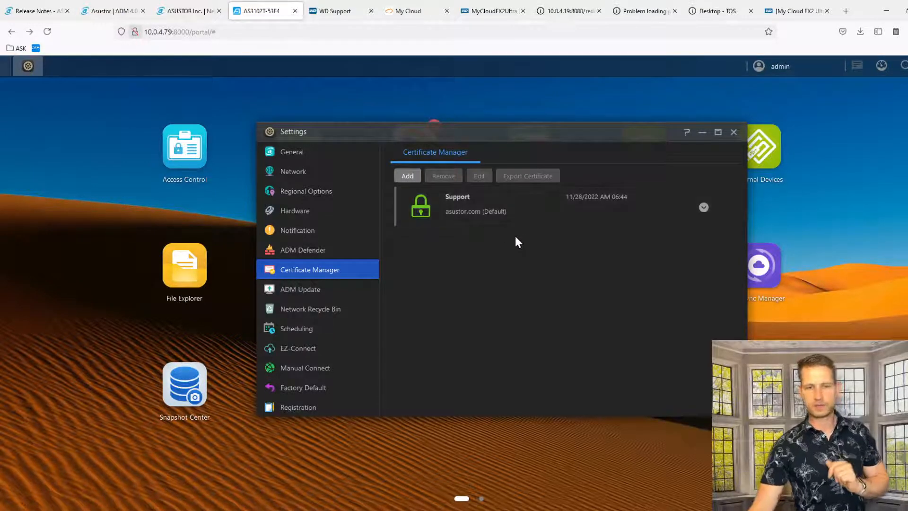
pyautogui.click(301, 289)
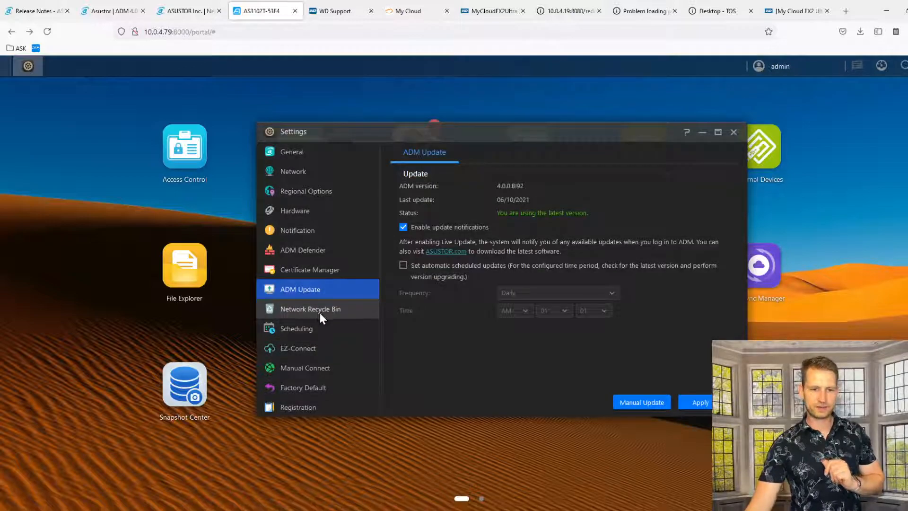
# Step: View Network Recycle Bin rules, then Scheduling's peak-time thumbnail settings
pyautogui.click(310, 308)
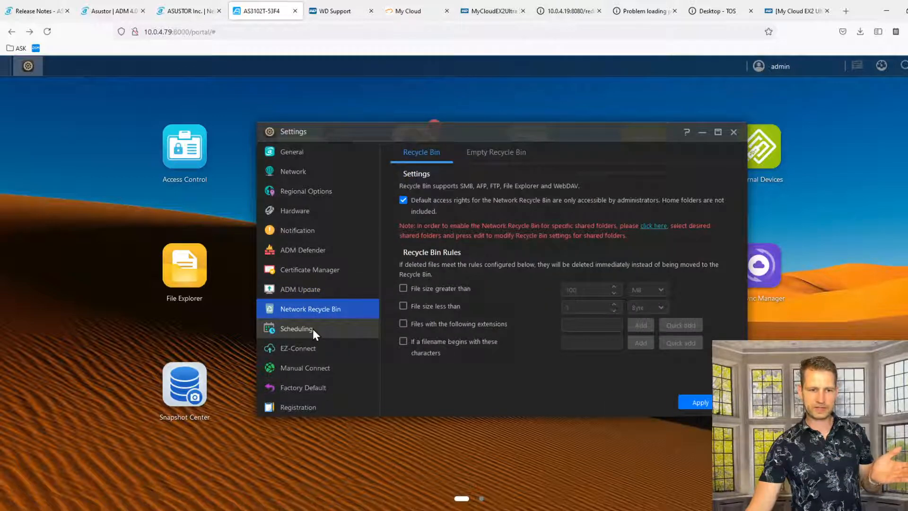
pyautogui.click(296, 328)
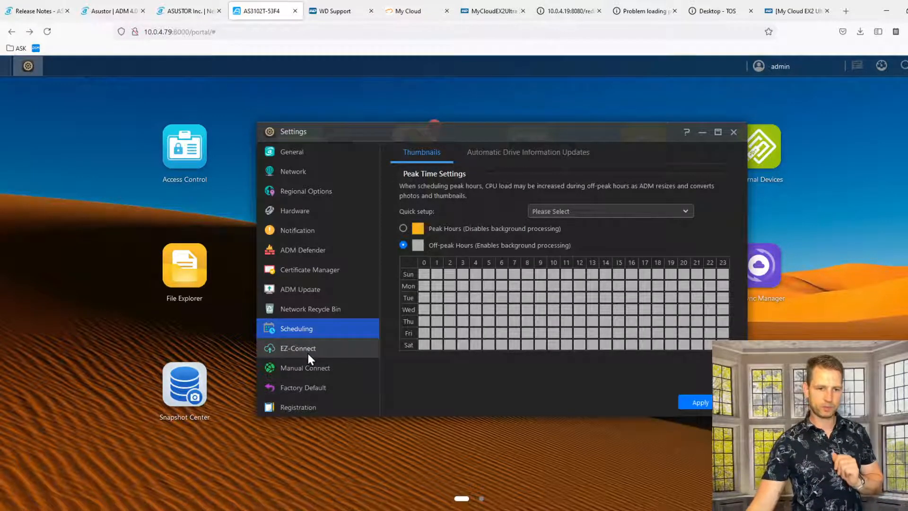
# Step: View EZ-Connect and Manual Connect DDNS pages, then close Settings to the desktop
pyautogui.click(298, 348)
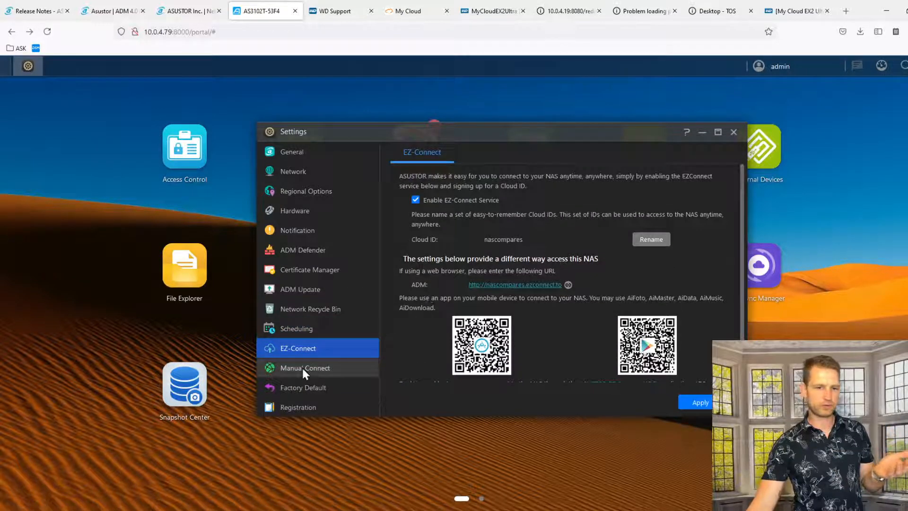
pyautogui.click(305, 368)
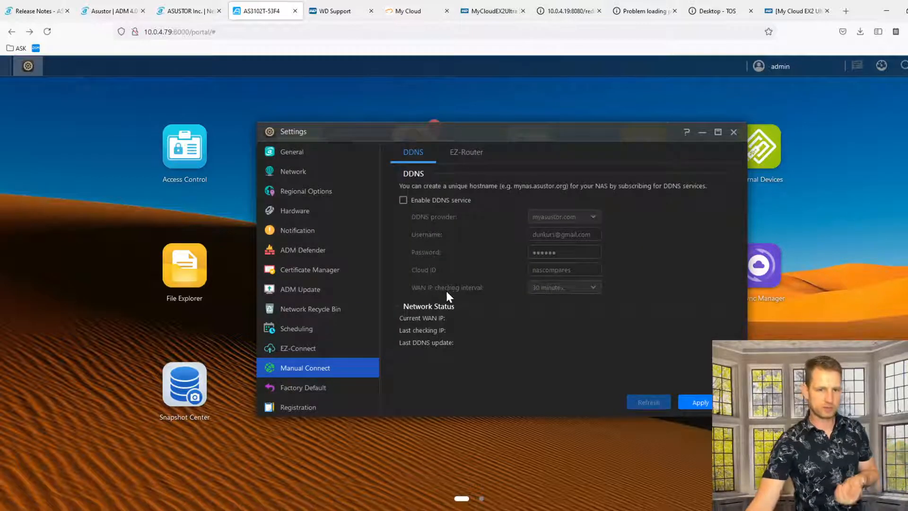
pyautogui.click(466, 152)
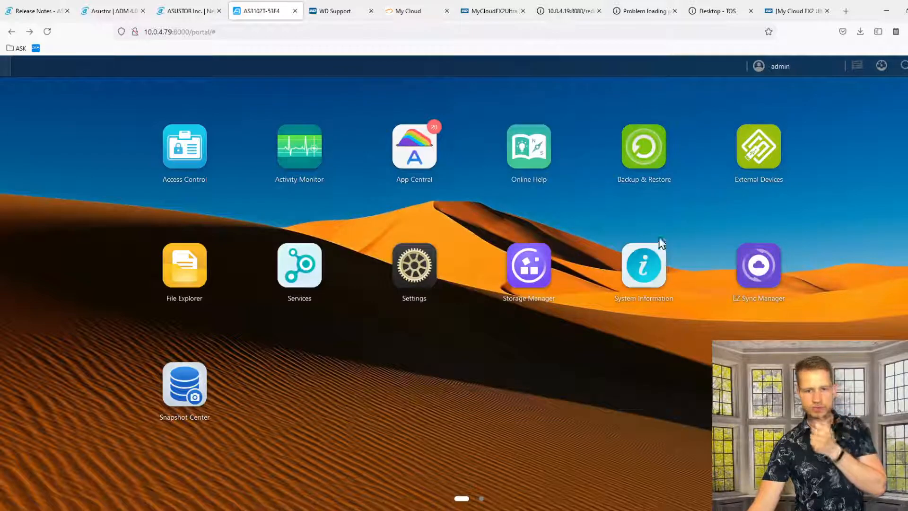
# Step: Review Storage Manager's Volume, Drive and iSCSI LUN pages, then close it
pyautogui.click(528, 267)
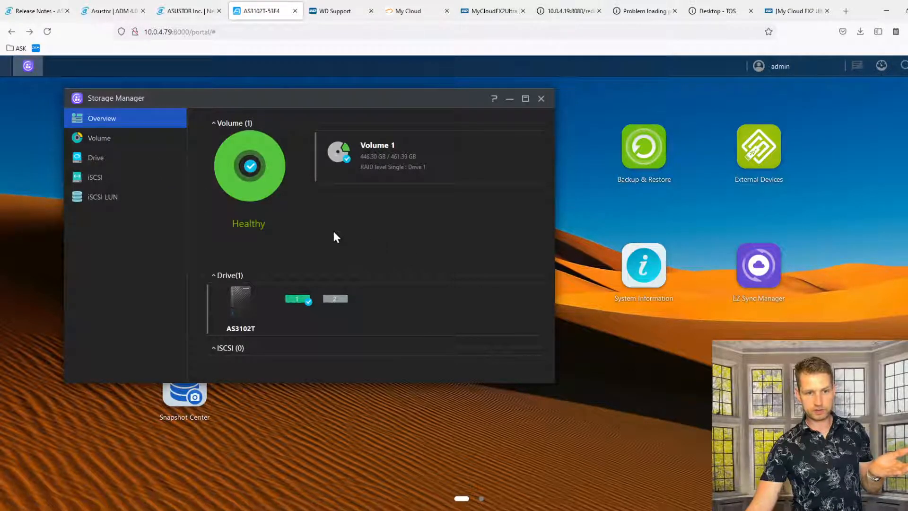
pyautogui.click(98, 138)
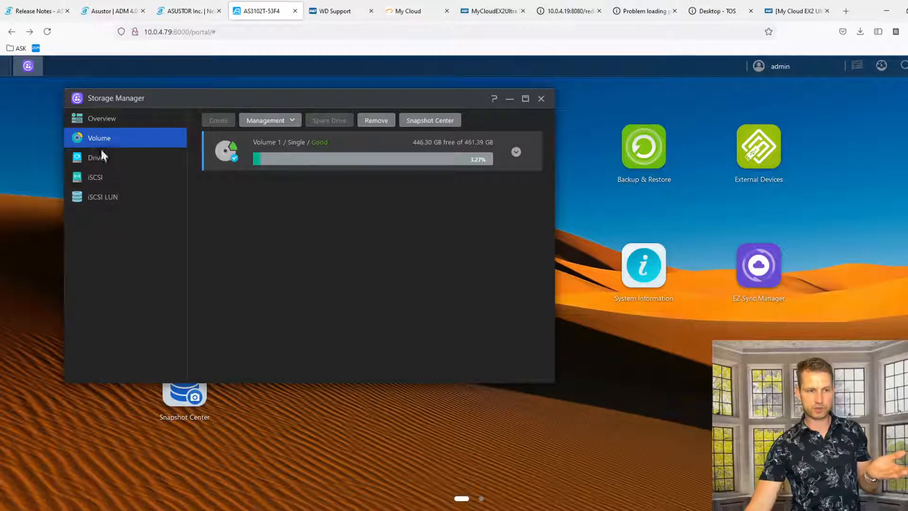
pyautogui.click(96, 158)
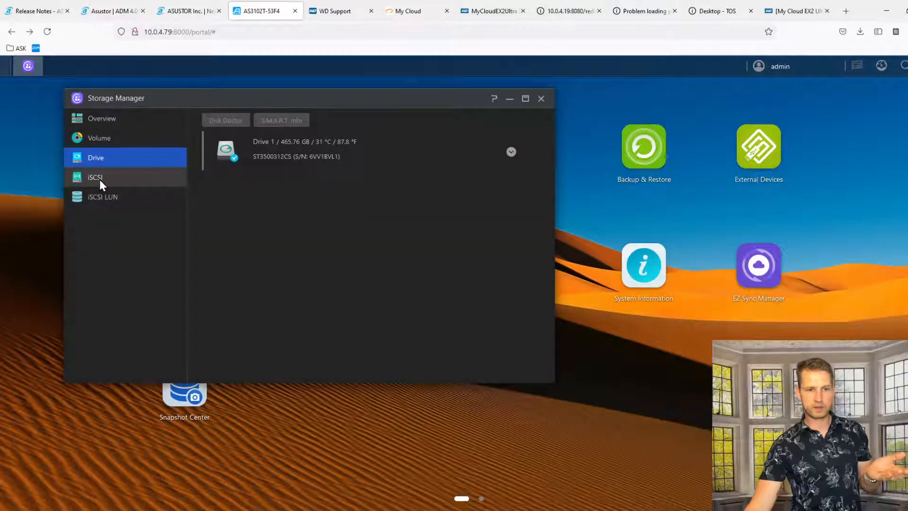
pyautogui.click(102, 197)
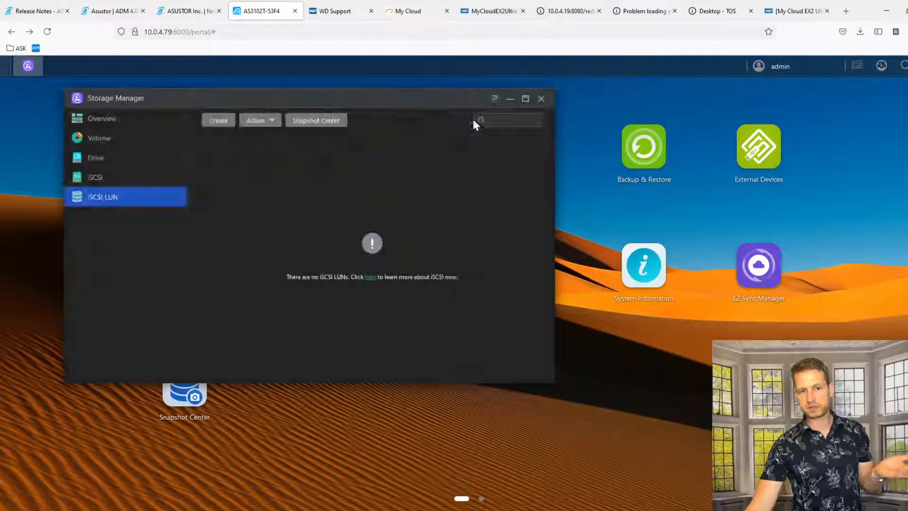
pyautogui.click(541, 97)
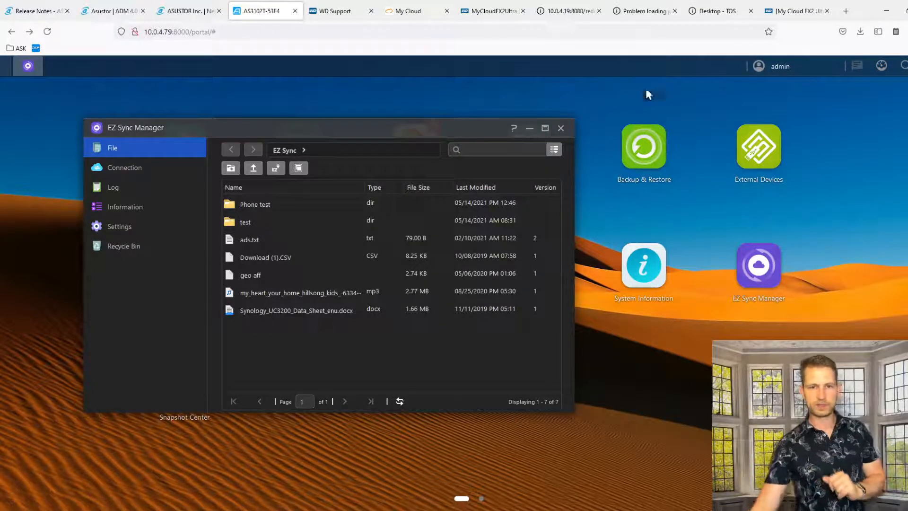
# Step: Review Snapshot Center's Volume 1 and iSCSI LUN snapshot pages, then close it
pyautogui.click(560, 128)
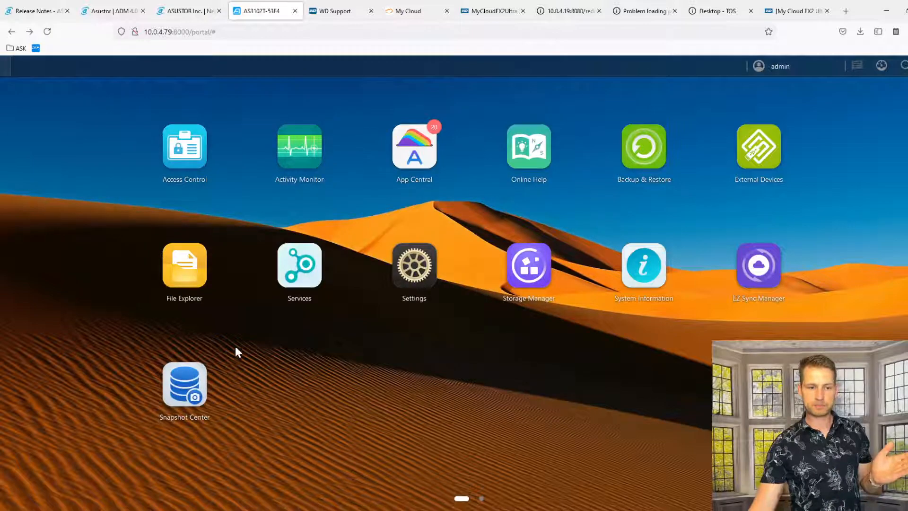
pyautogui.doubleClick(185, 382)
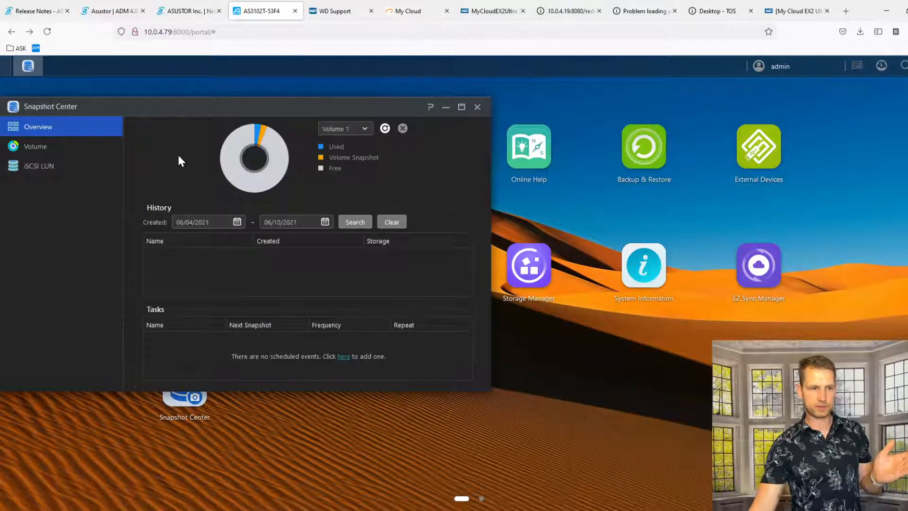
pyautogui.click(35, 146)
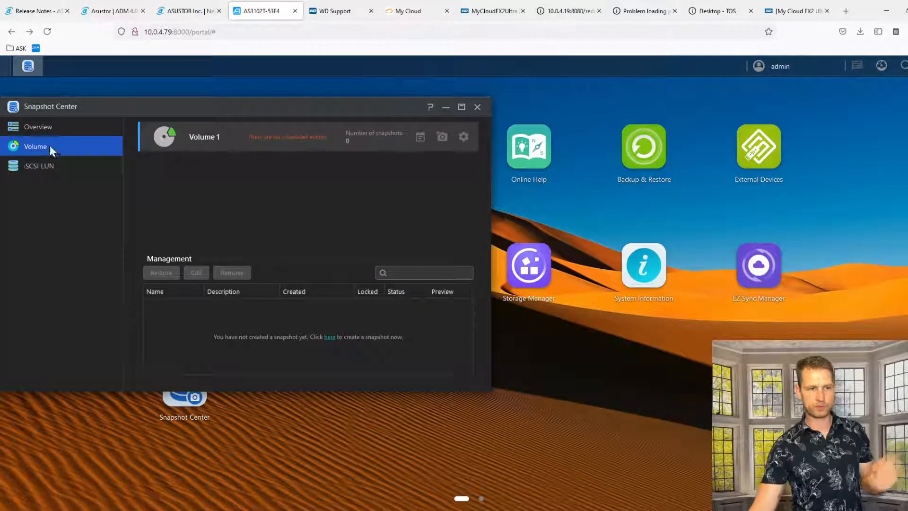
pyautogui.click(39, 165)
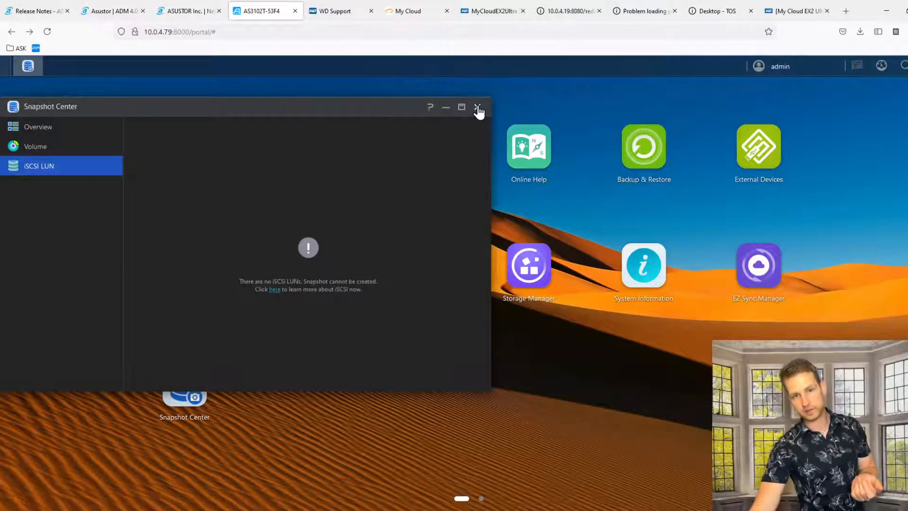
pyautogui.click(479, 107)
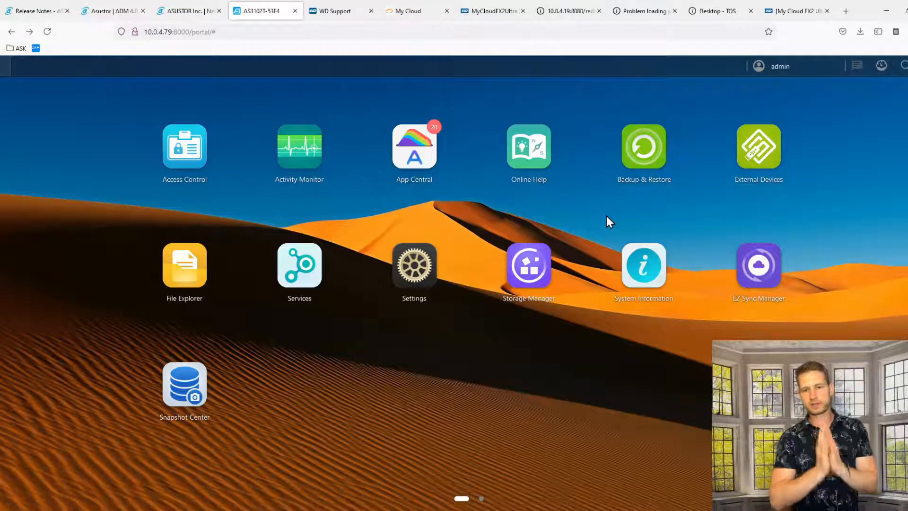
pyautogui.moveTo(621, 219)
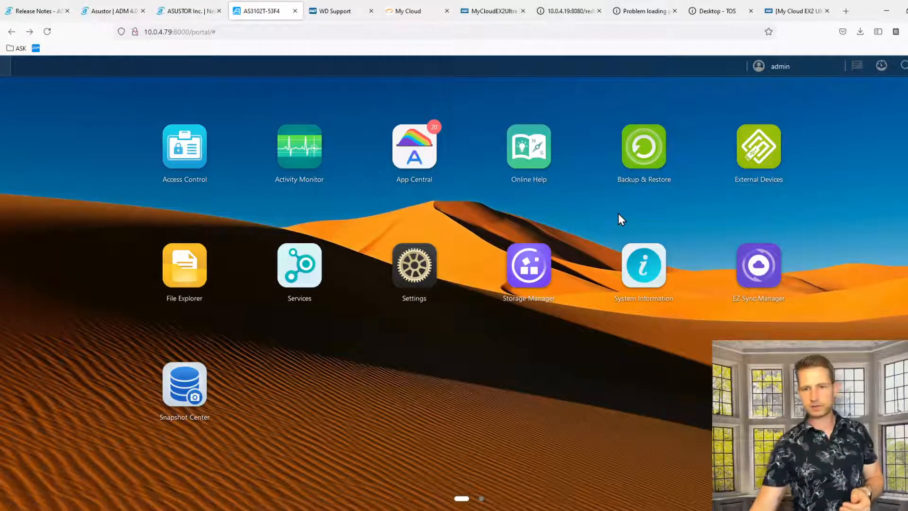
pyautogui.moveTo(573, 150)
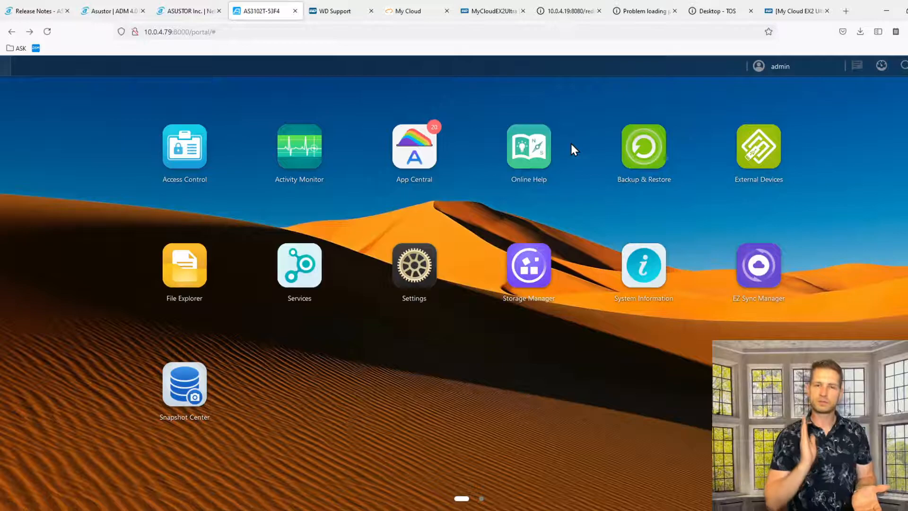